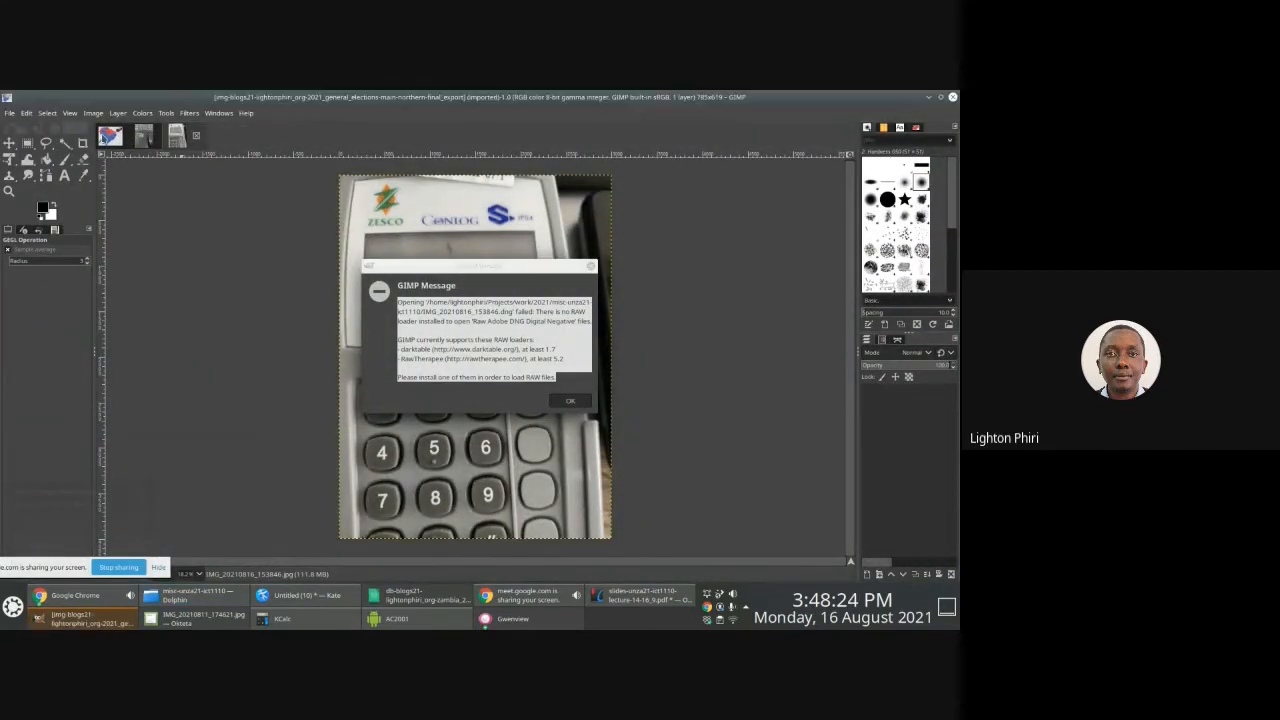
# Dismiss the GIMP loading message and bring the election map image to the canvas
pyautogui.click(570, 400)
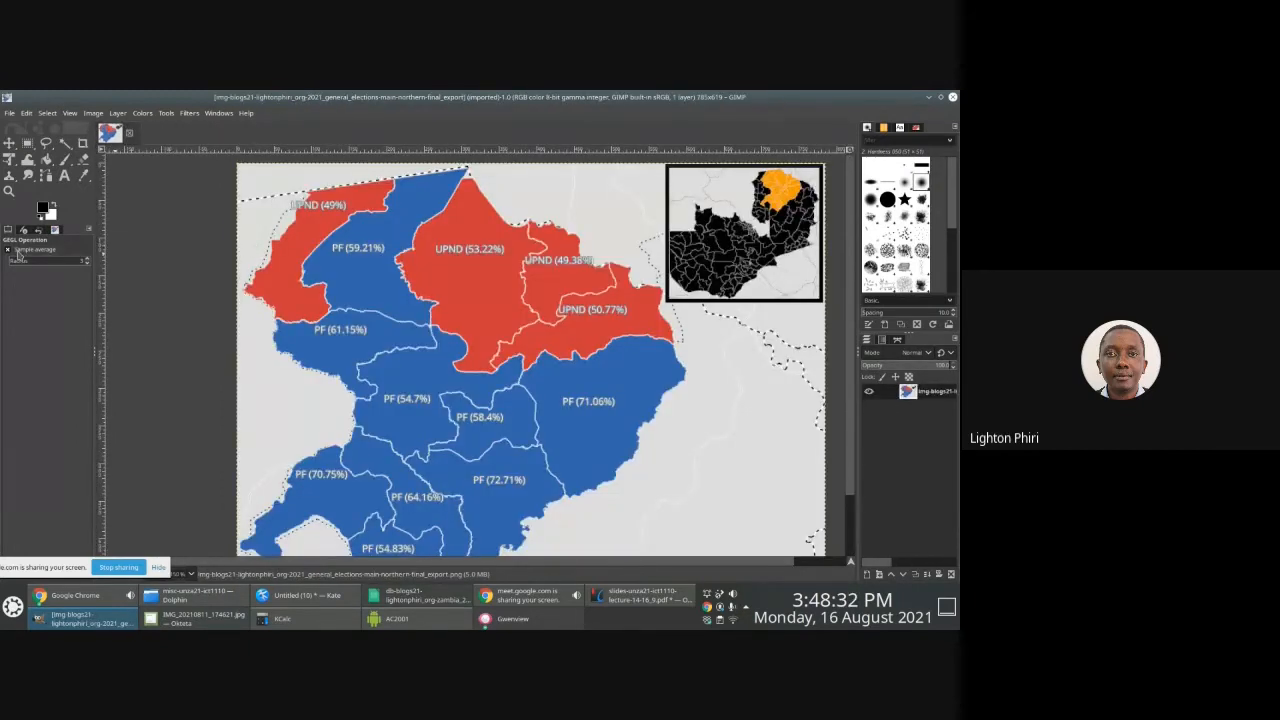
pyautogui.click(10, 144)
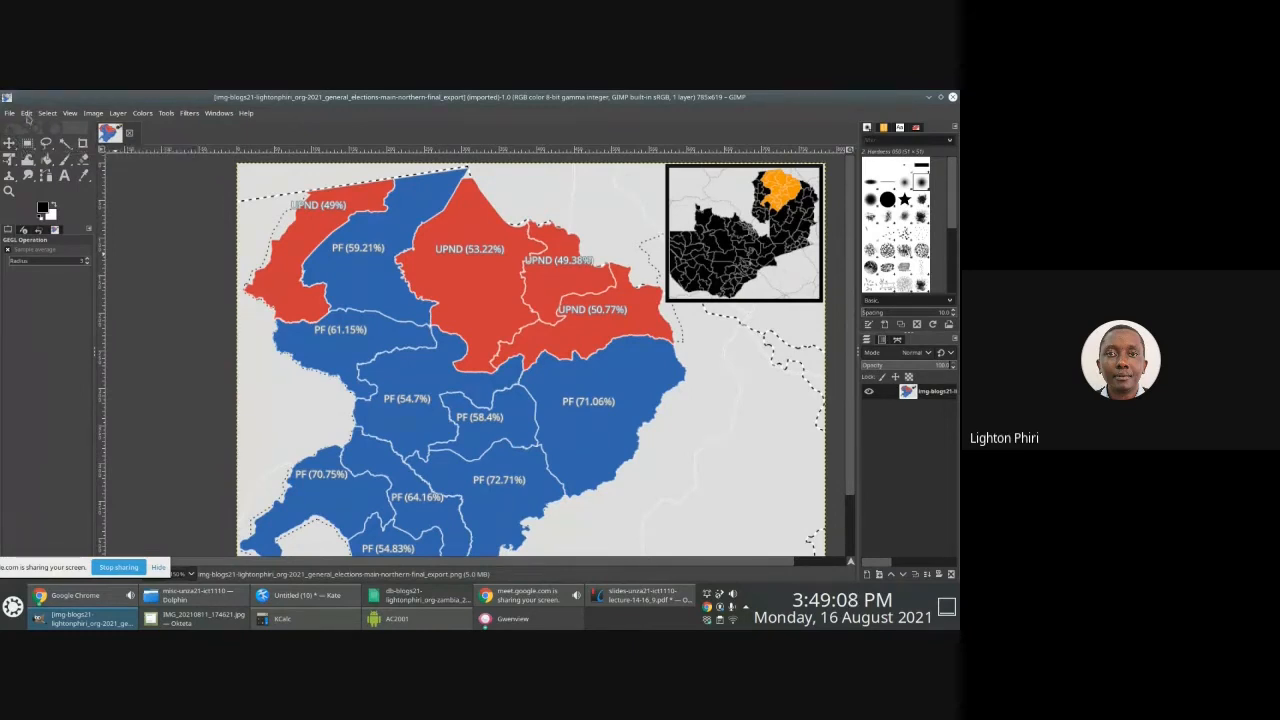
# Export the full-colour map as an RGB PNG into the project folder via Export As
pyautogui.click(8, 112)
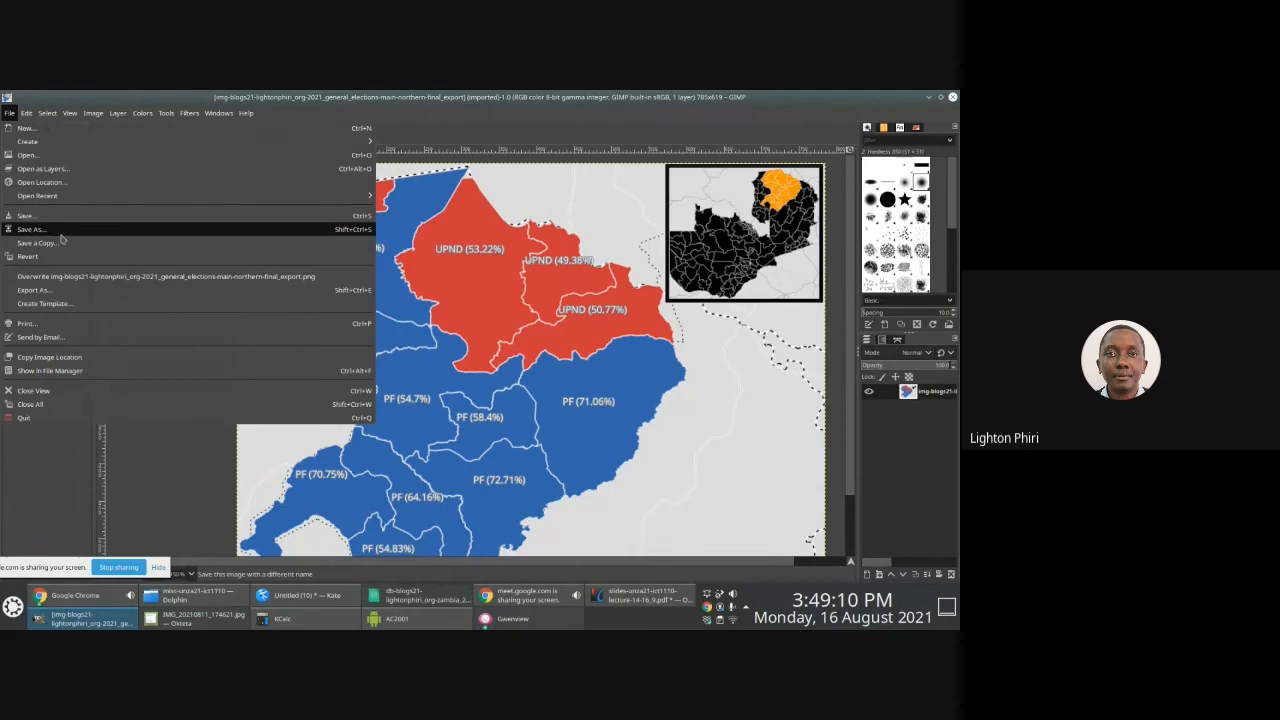
pyautogui.click(34, 288)
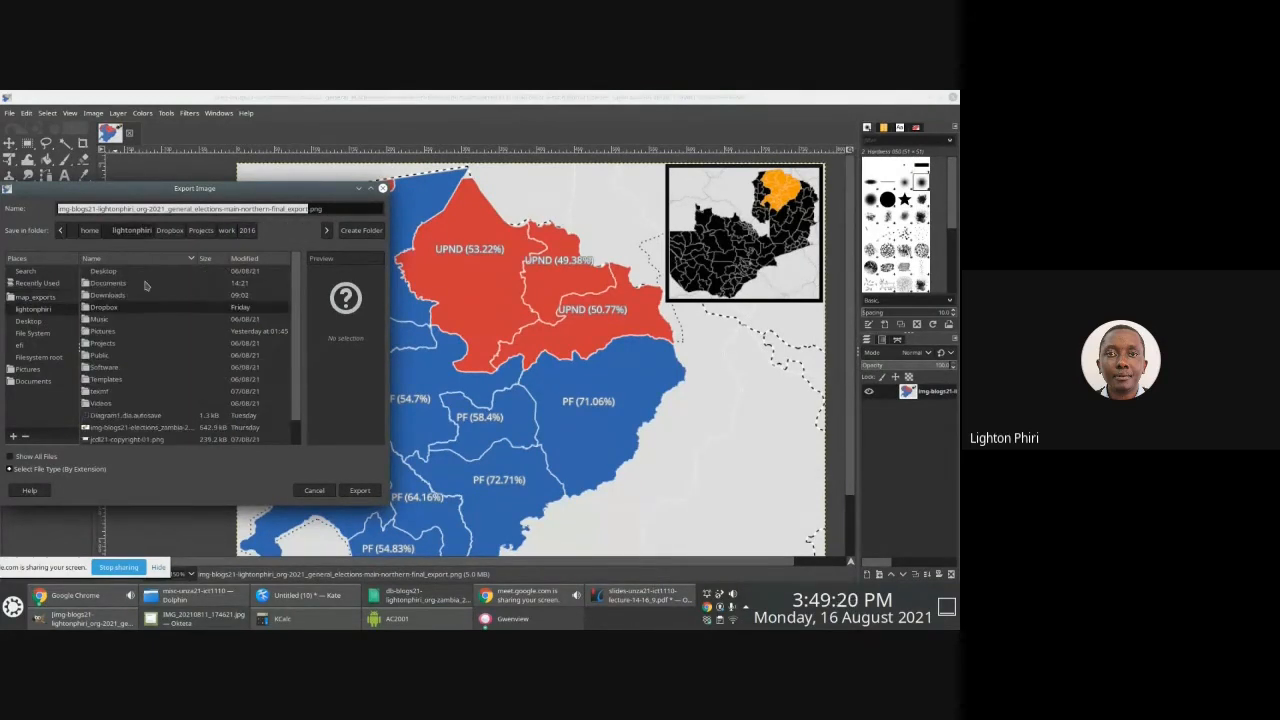
pyautogui.moveTo(110, 348)
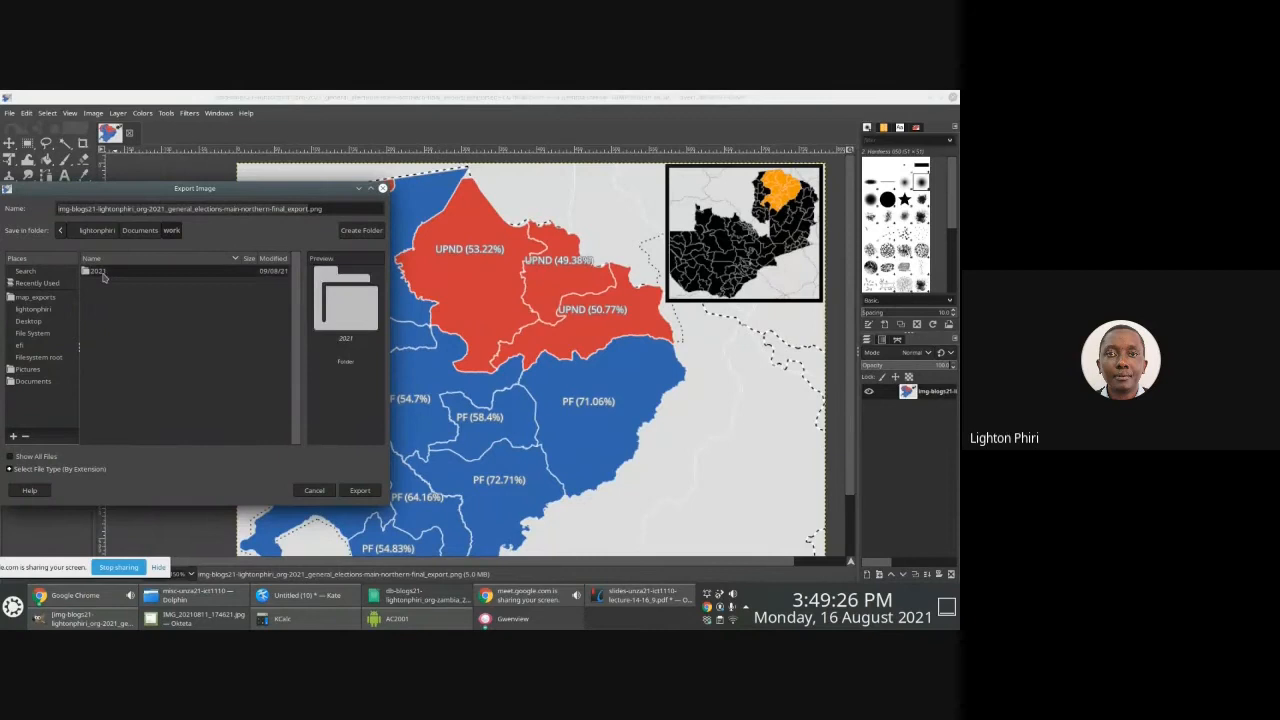
pyautogui.doubleClick(96, 272)
pyautogui.write('-rgb')
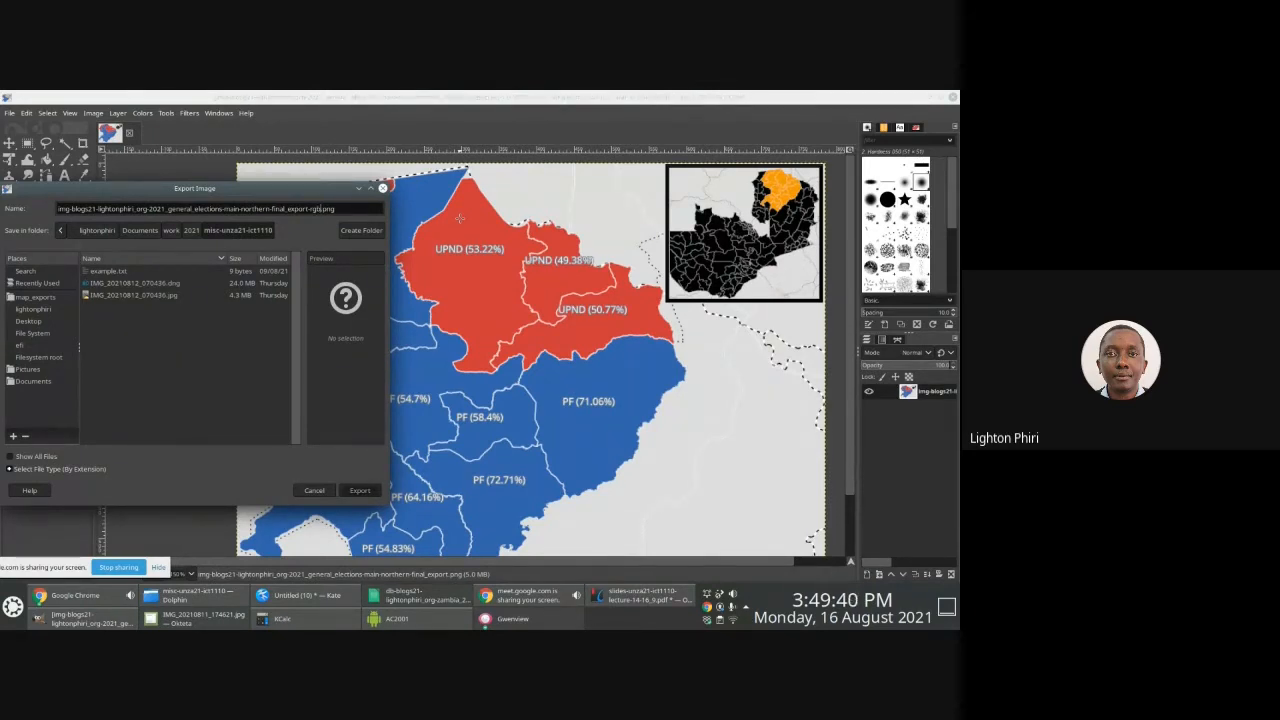
pyautogui.click(360, 490)
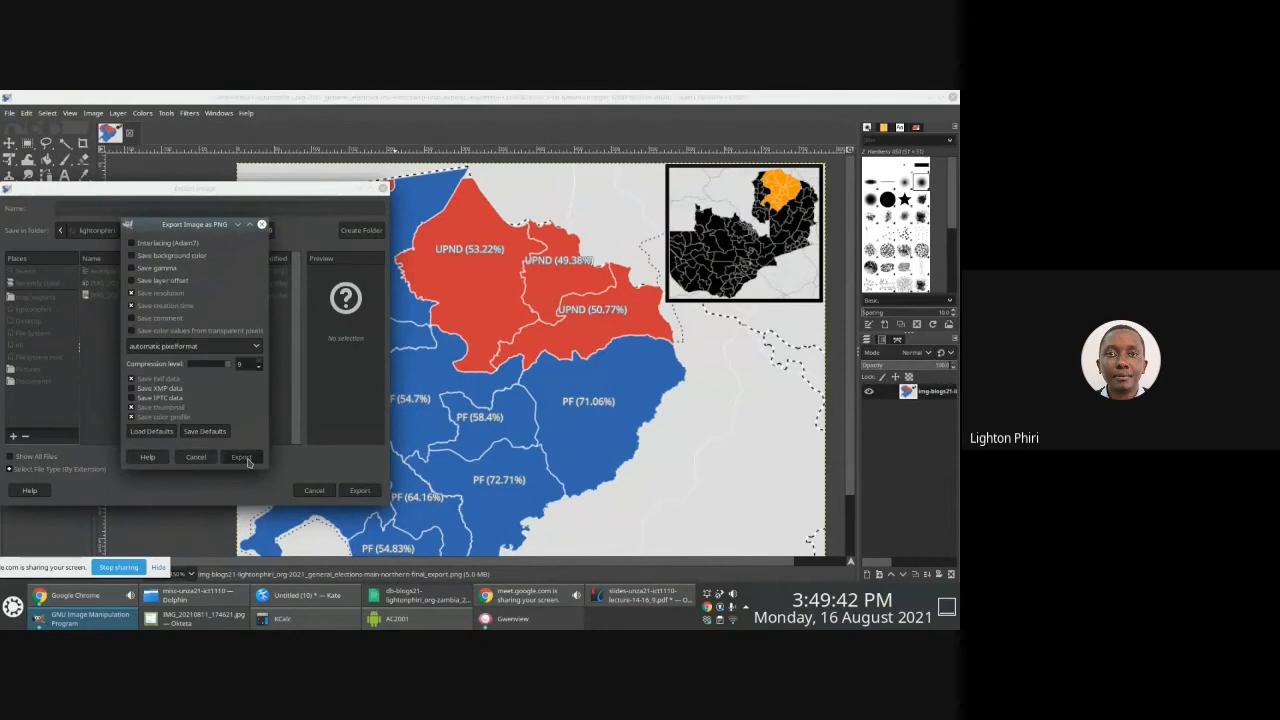
pyautogui.click(240, 456)
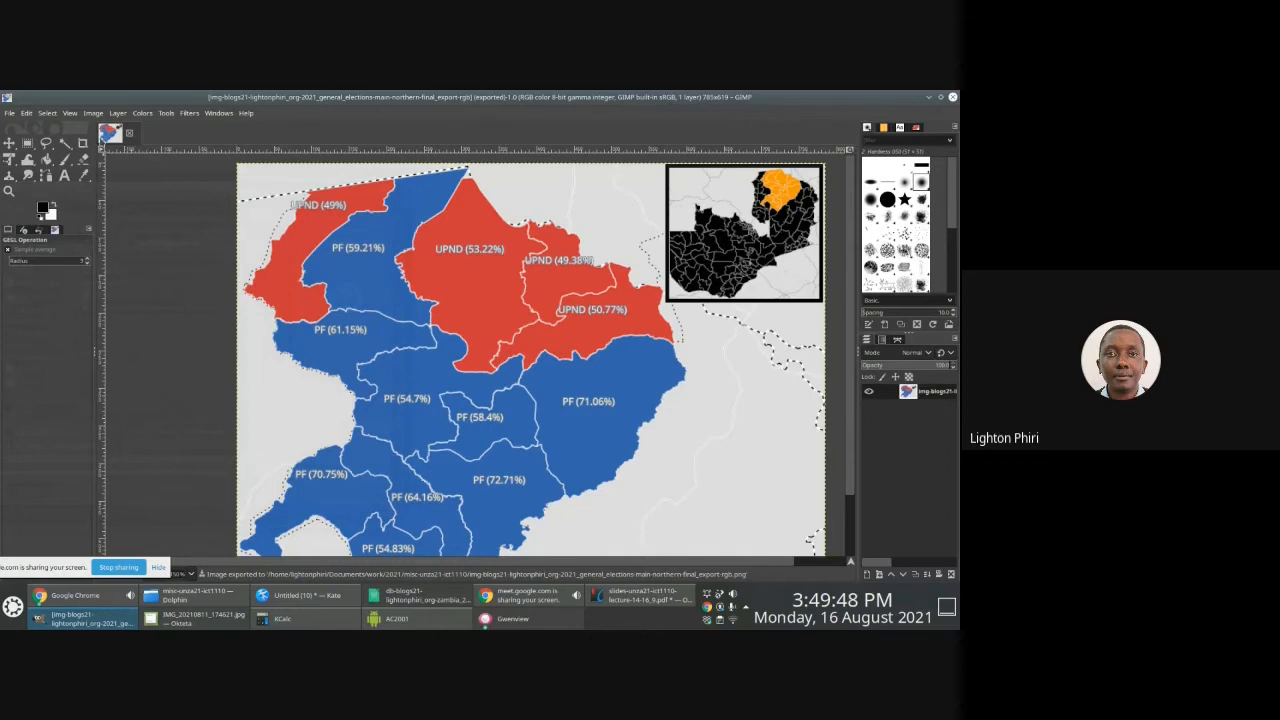
pyautogui.click(92, 112)
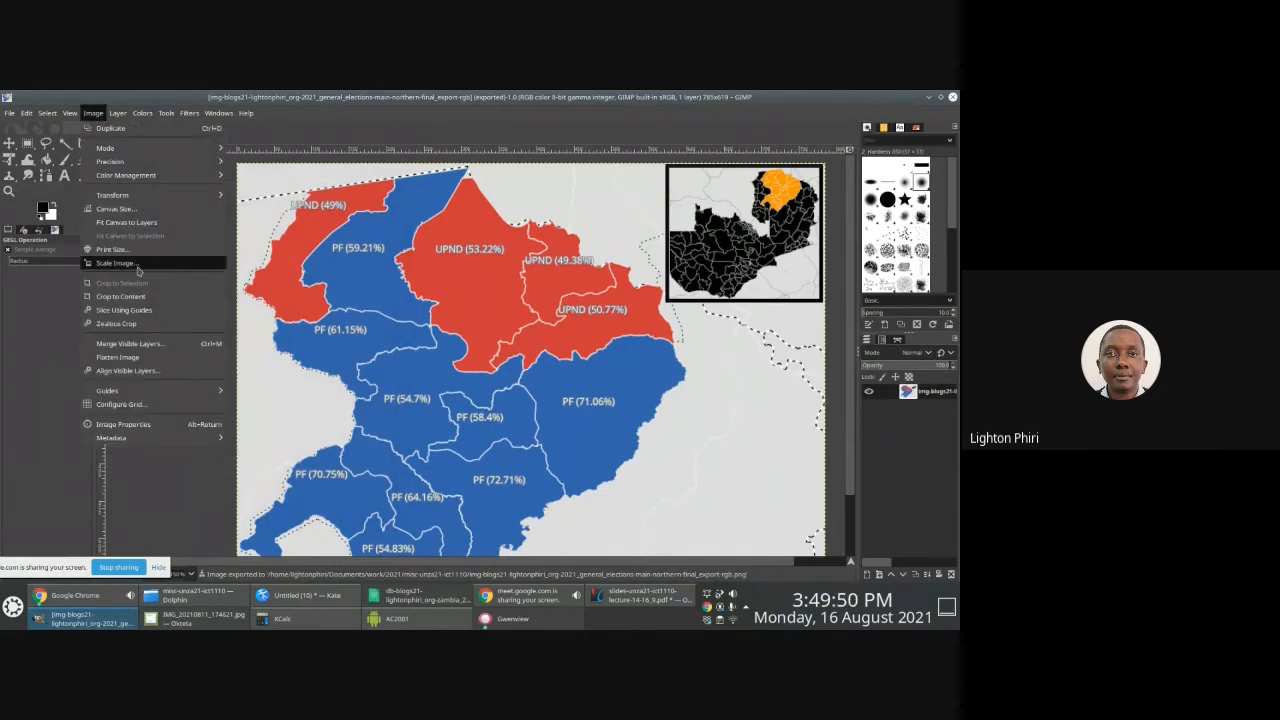
pyautogui.click(116, 264)
pyautogui.write('300')
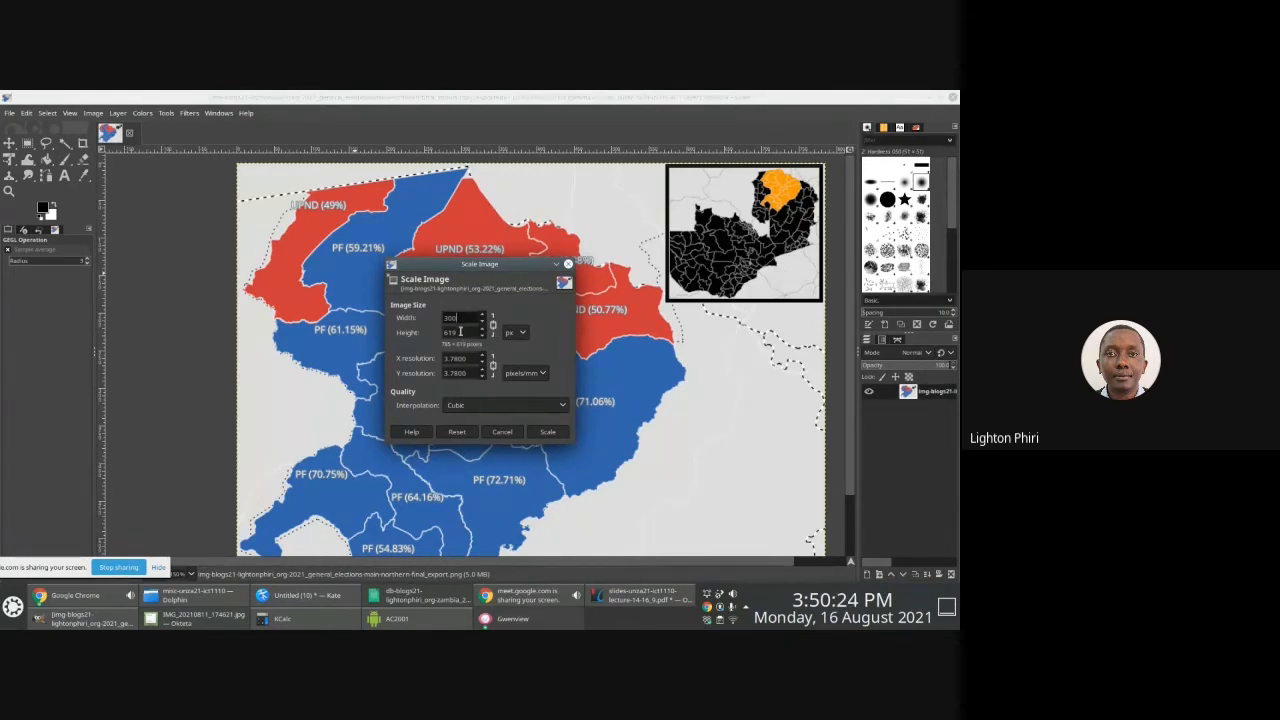
pyautogui.click(548, 432)
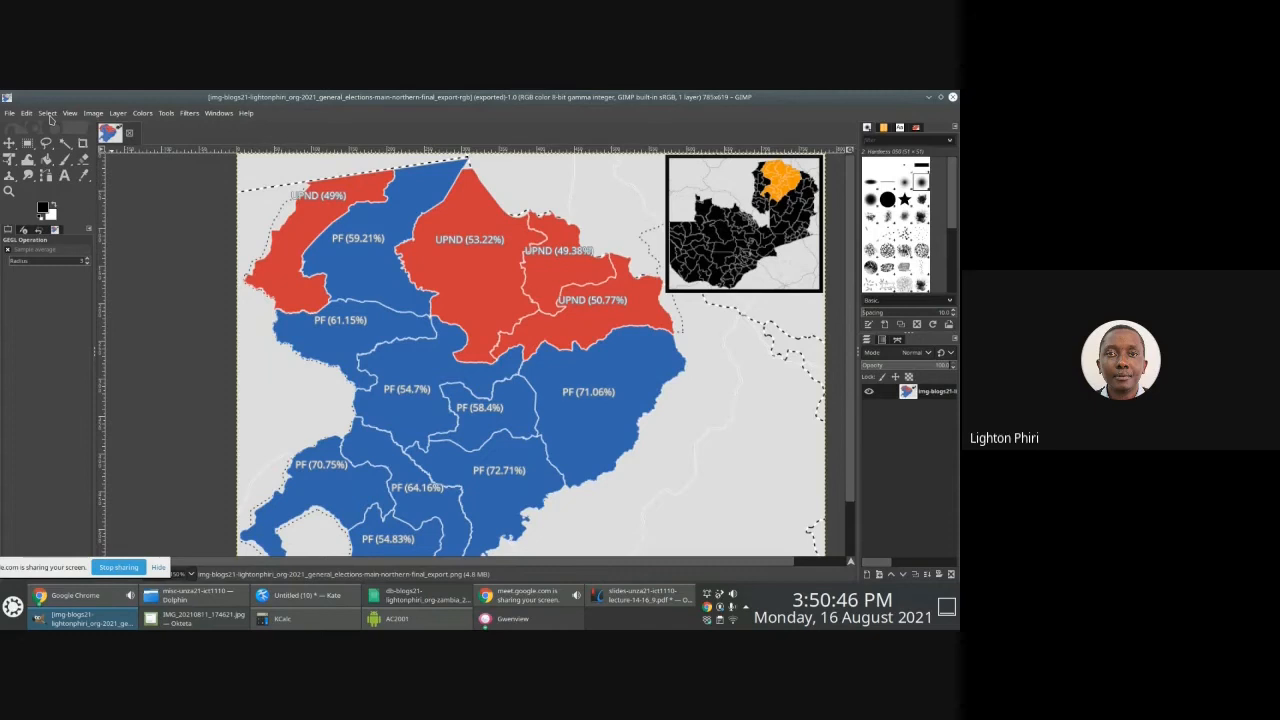
pyautogui.click(92, 112)
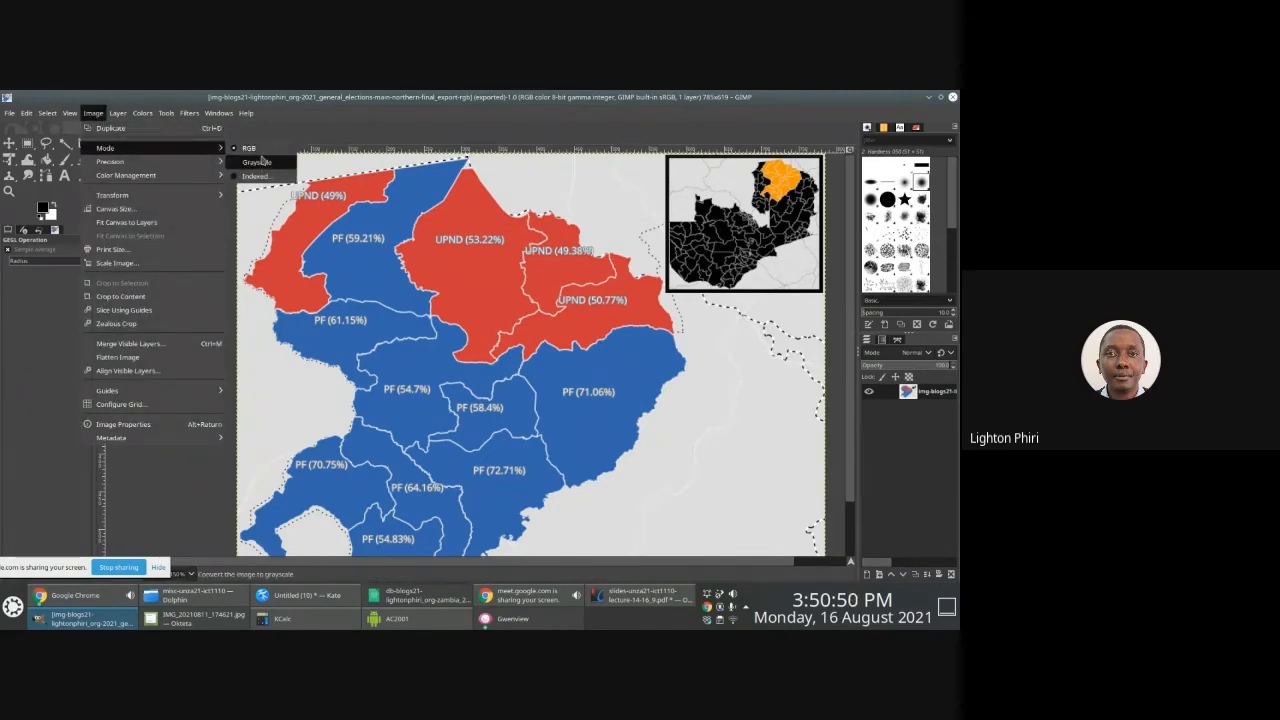
# Convert the map to grayscale mode and export it as a grayscale PNG
pyautogui.click(256, 162)
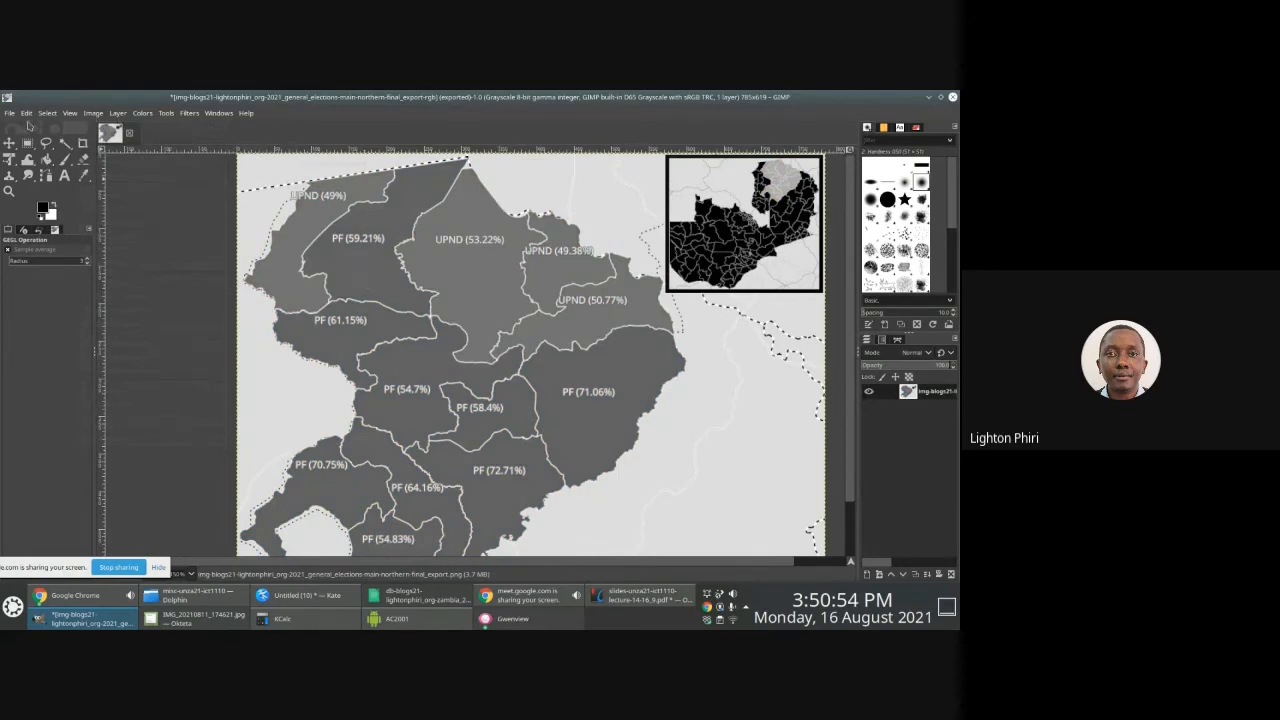
pyautogui.click(8, 112)
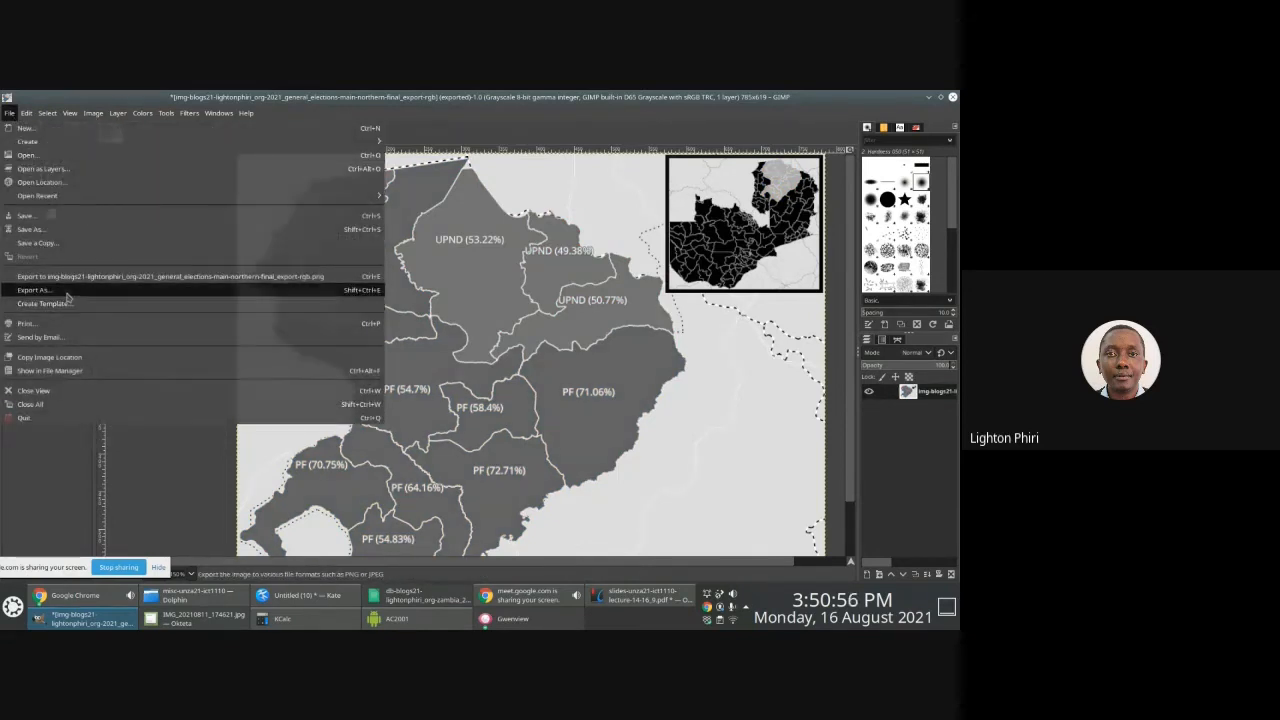
pyautogui.click(36, 290)
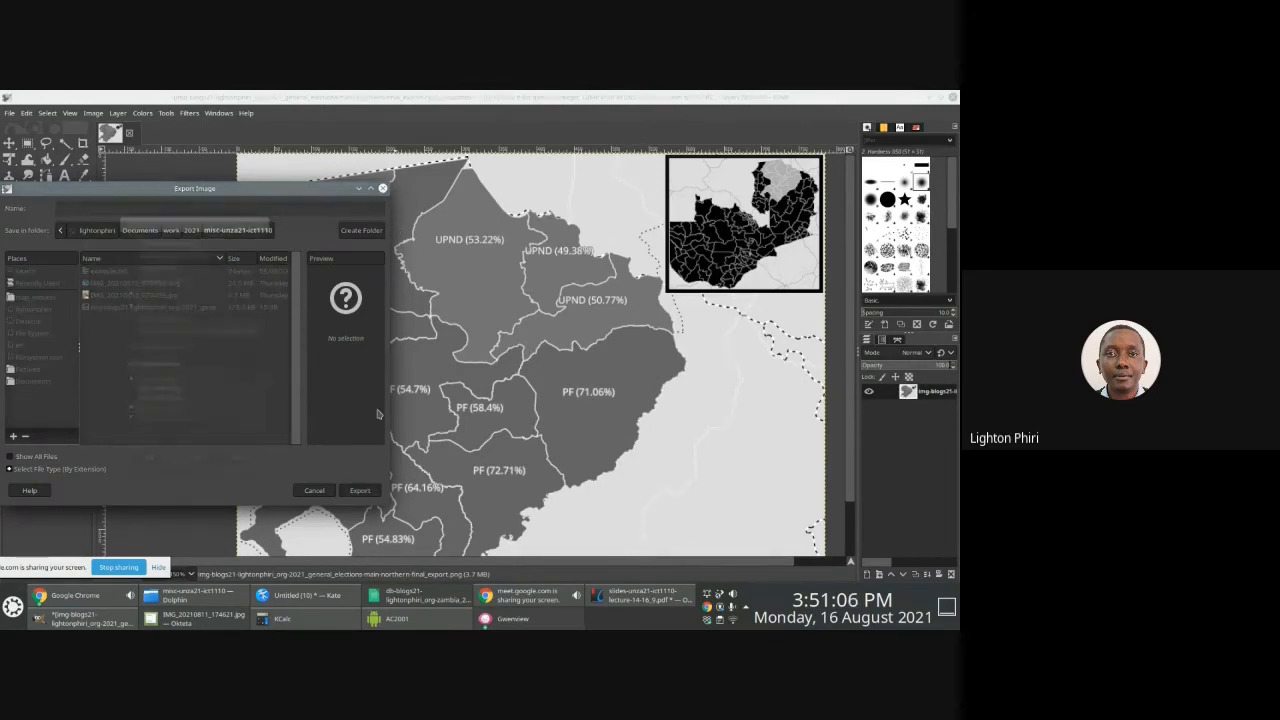
pyautogui.click(360, 490)
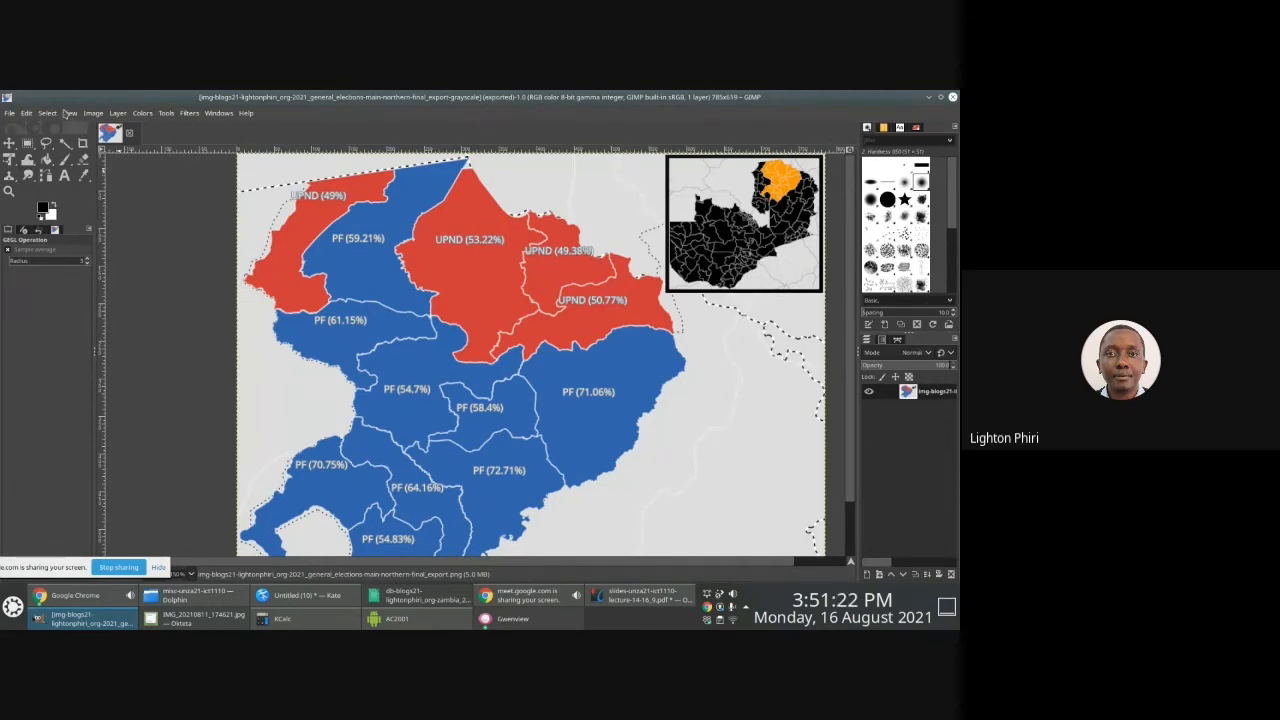
# Convert the map to indexed mode using the black-and-white 1-bit palette
pyautogui.click(92, 112)
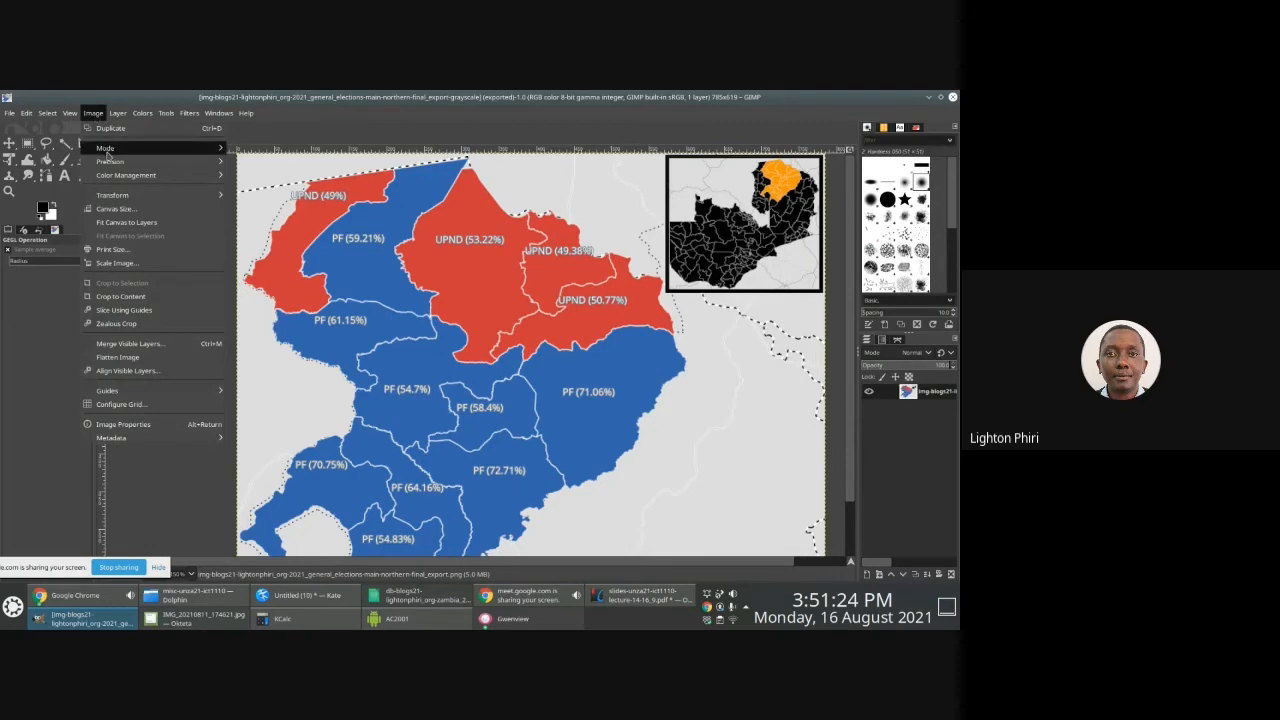
pyautogui.click(104, 148)
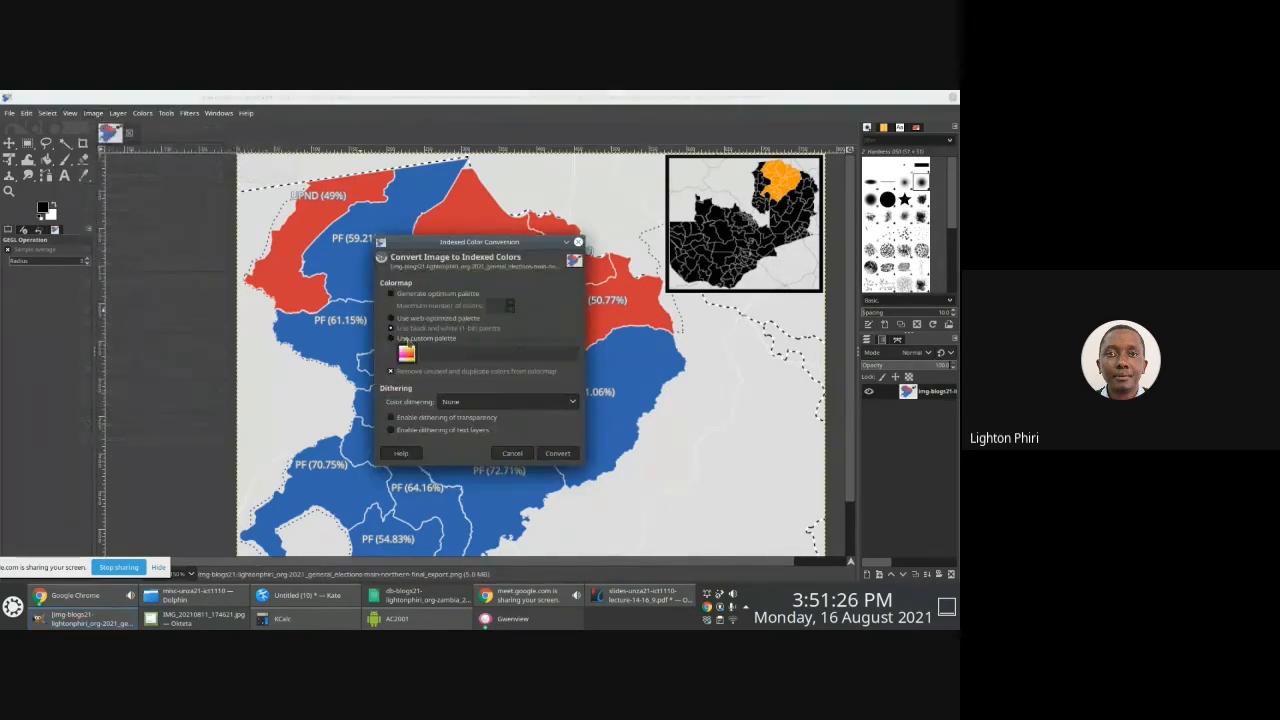
pyautogui.click(392, 328)
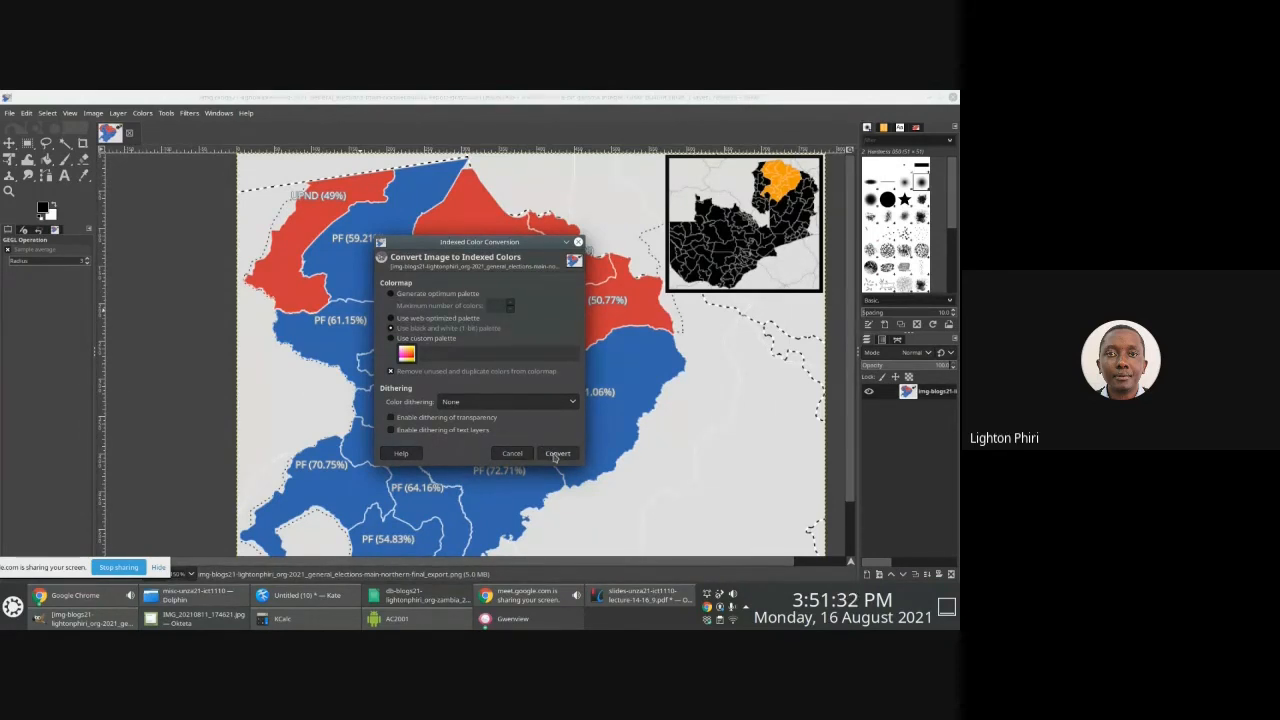
pyautogui.click(556, 452)
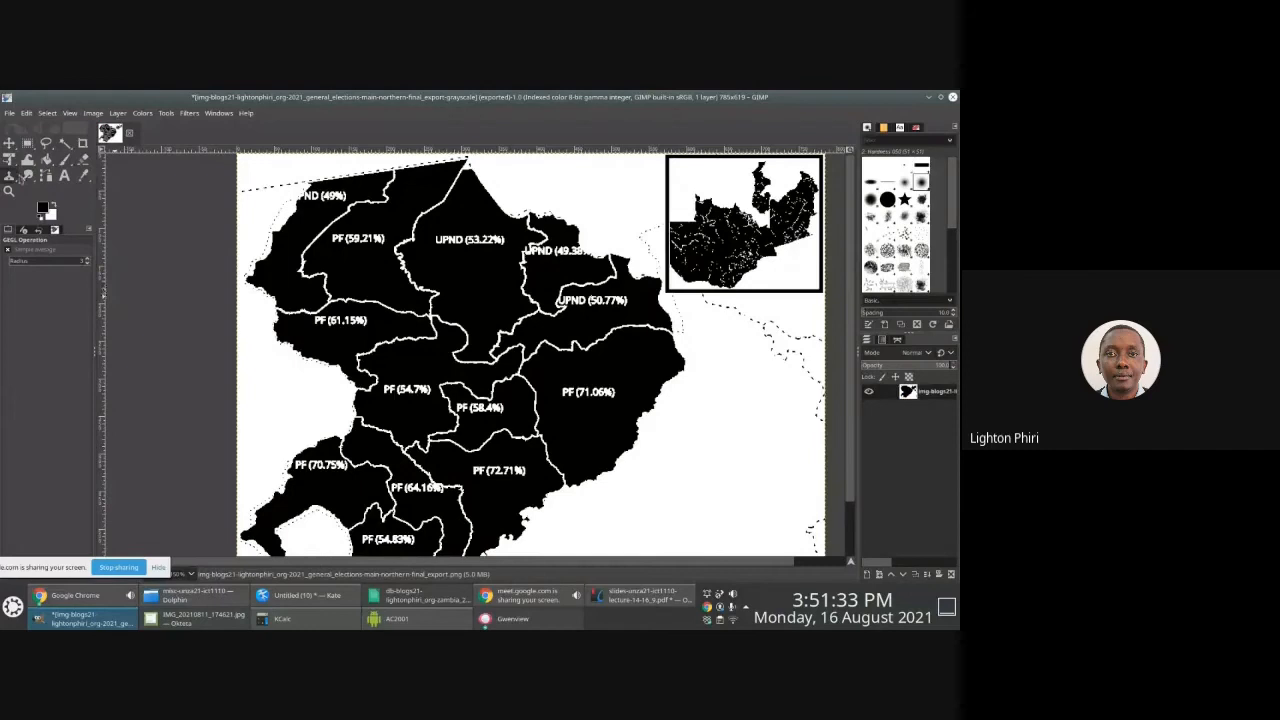
# Export the monochrome PNG, close the image discarding changes, and go to the file manager
pyautogui.click(8, 112)
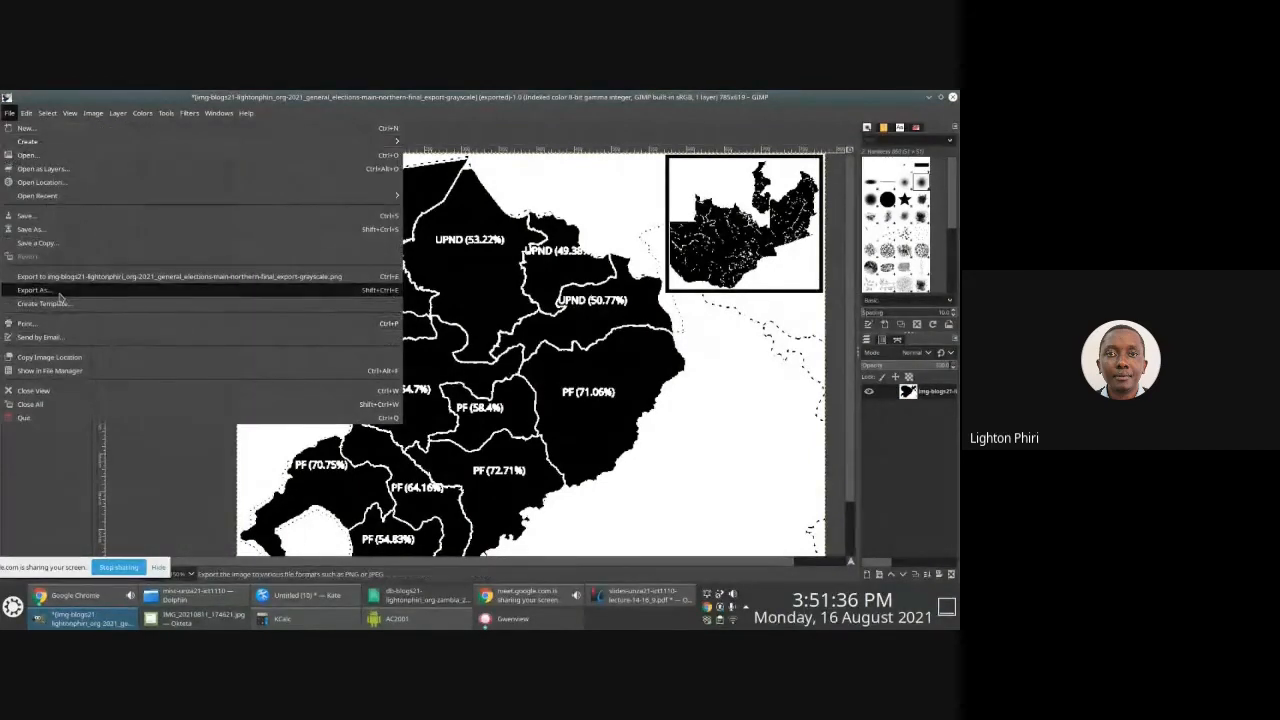
pyautogui.click(32, 288)
pyautogui.write('img-blogs21-lightonphiri_org-2021_general_elections-main-northern-final_export-monochrome.png')
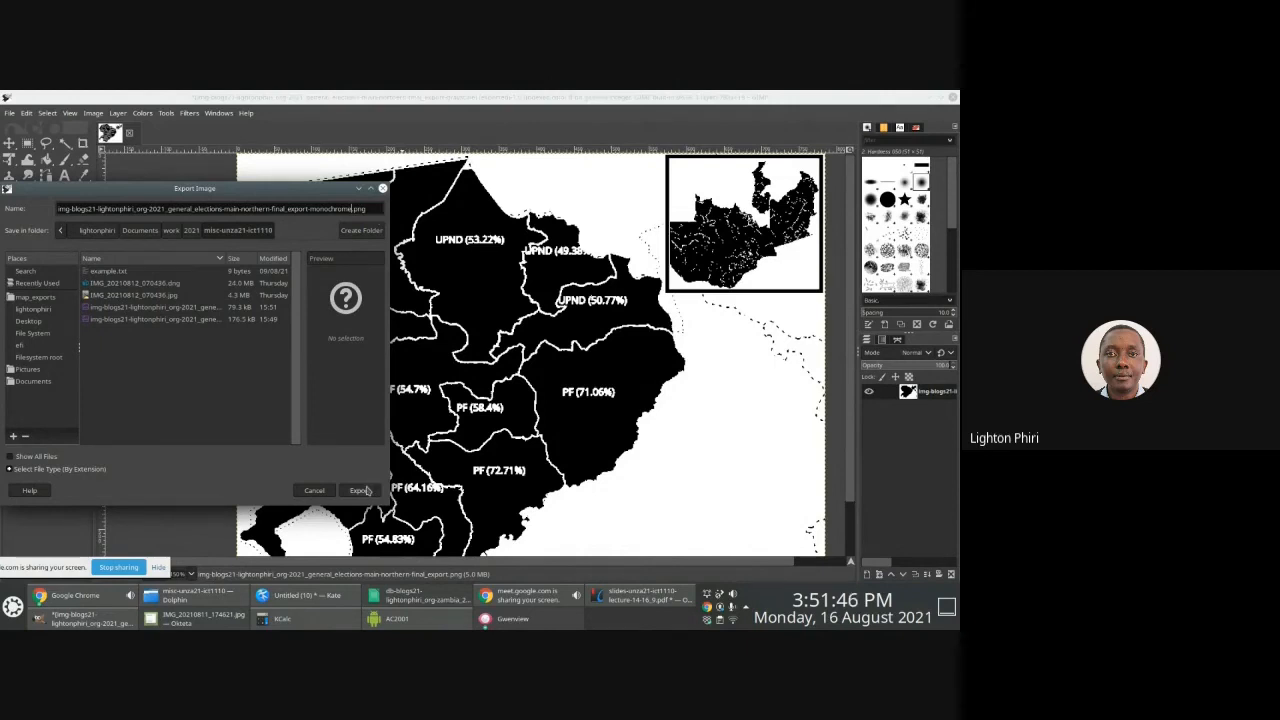
pyautogui.click(360, 490)
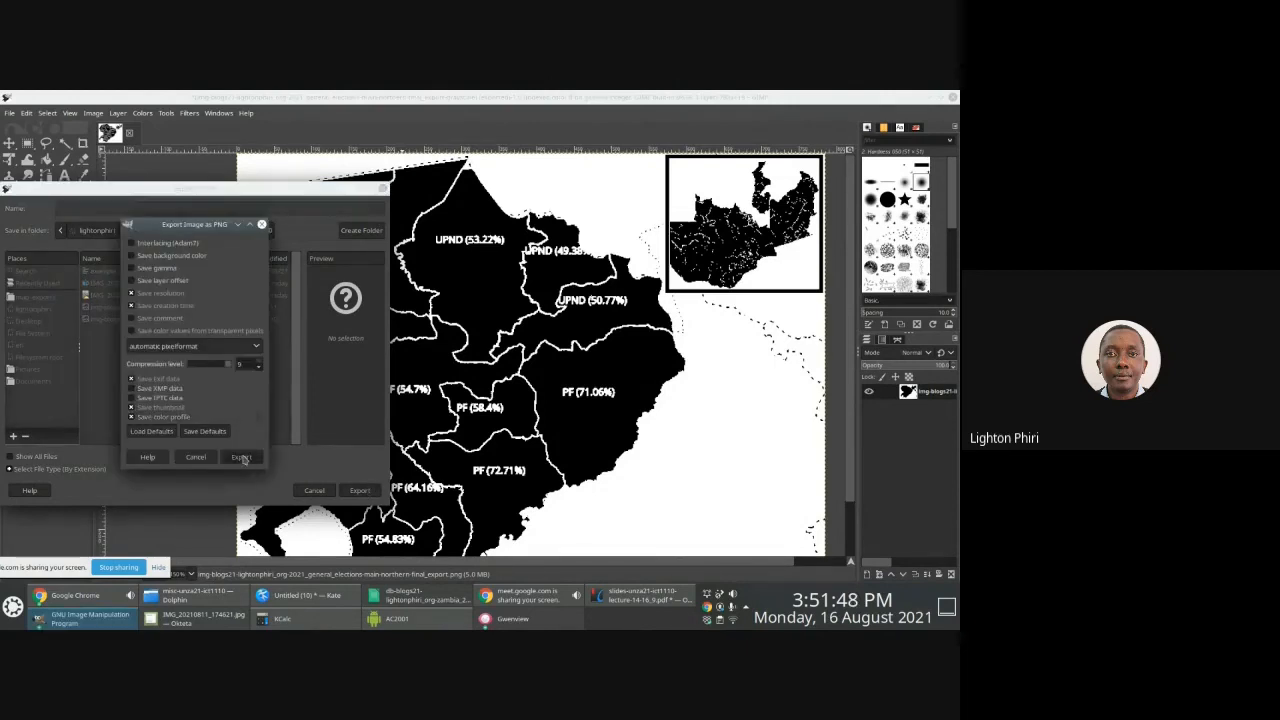
pyautogui.click(240, 456)
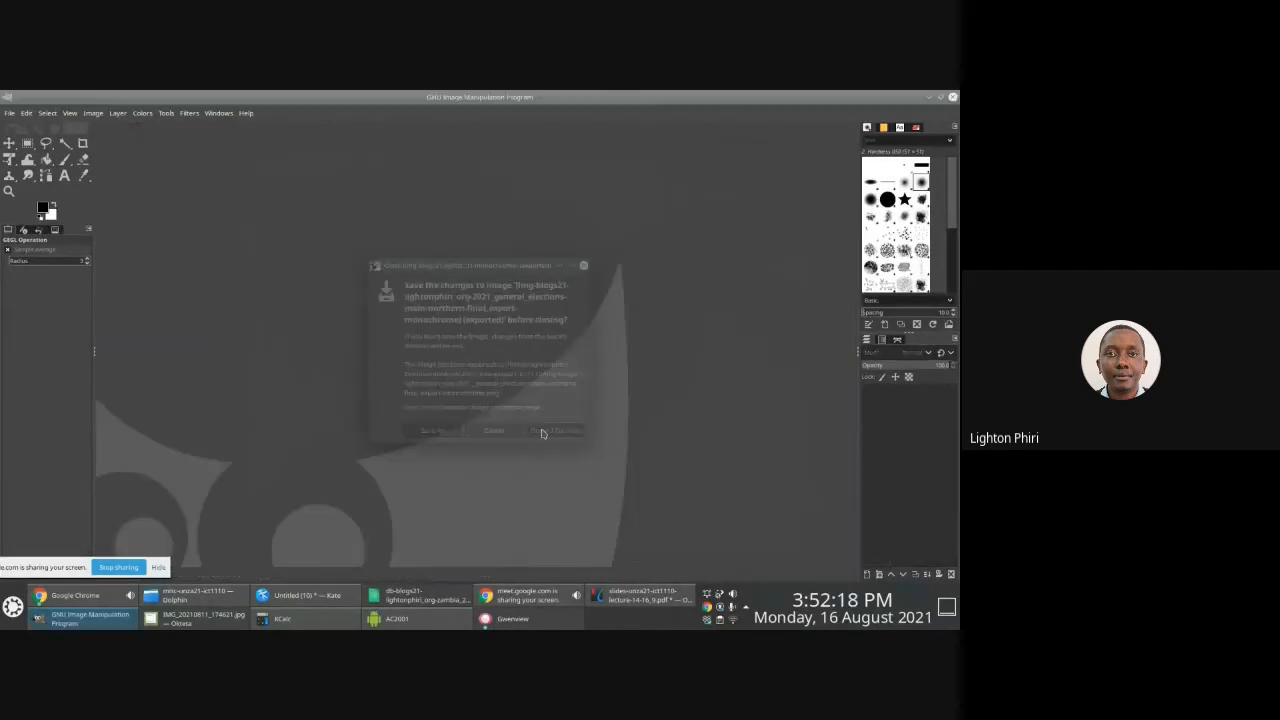
pyautogui.click(544, 432)
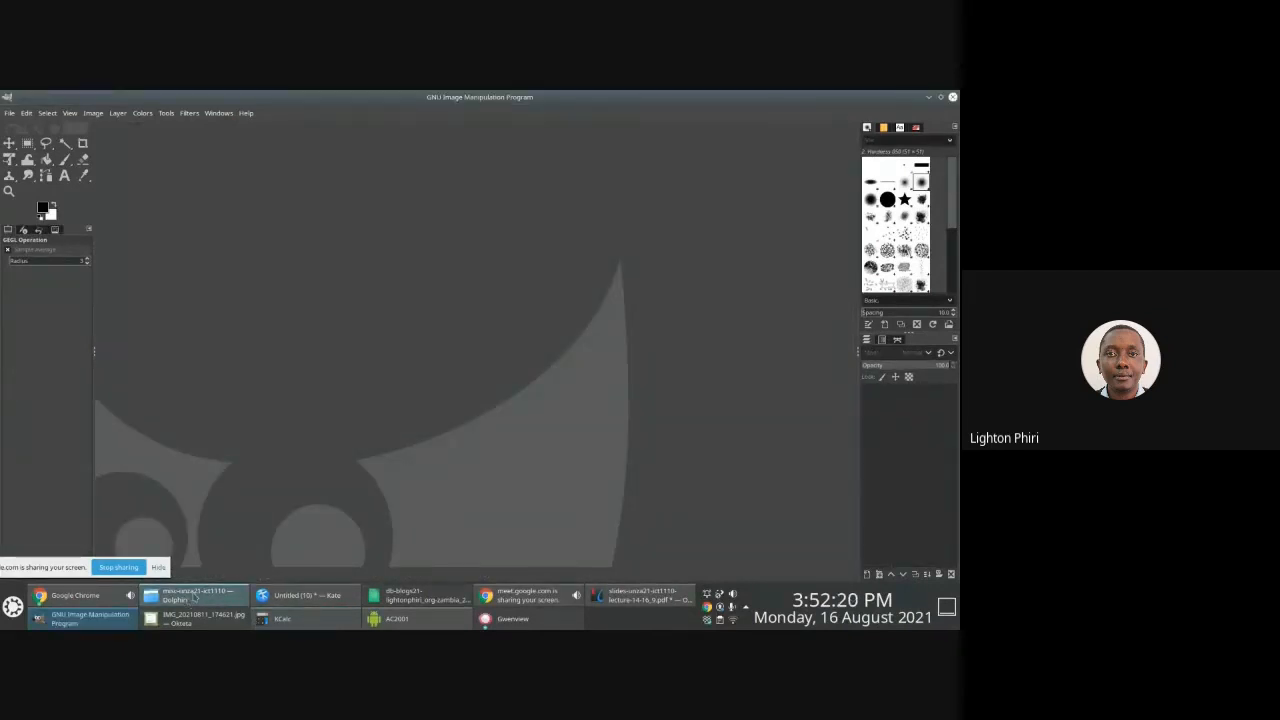
pyautogui.click(196, 596)
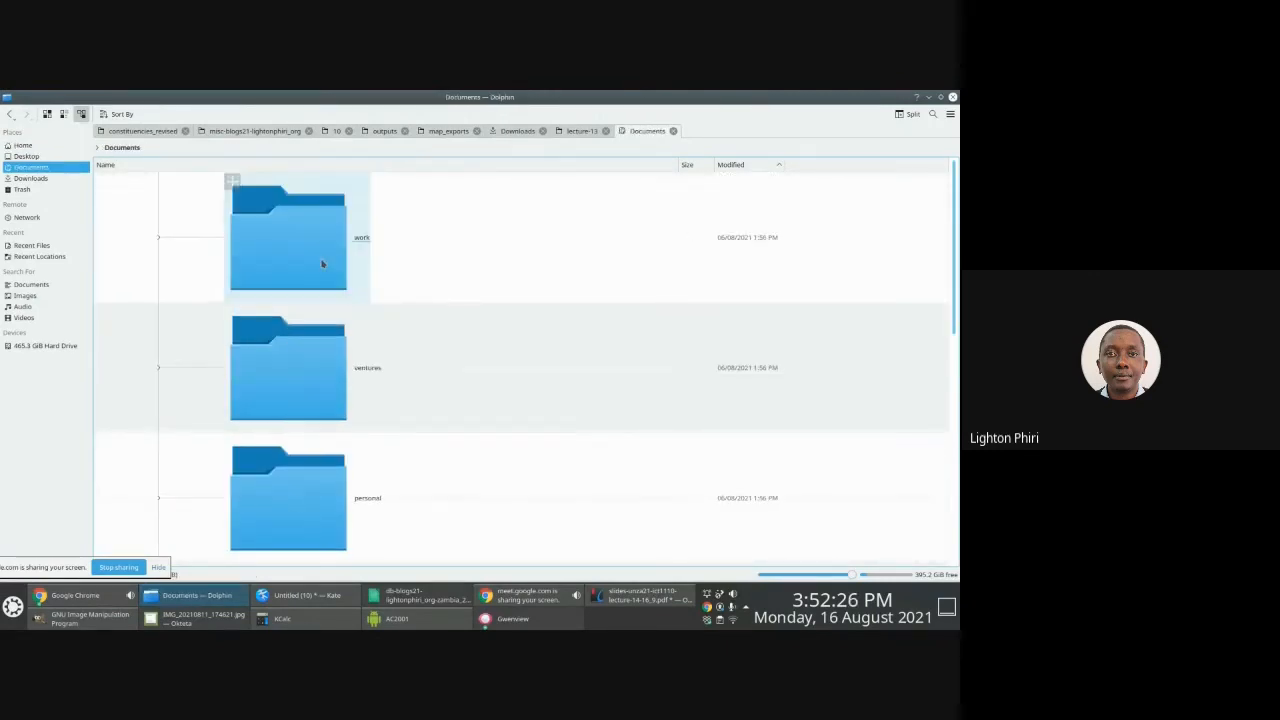
# Navigate into the map folder and open the exported PNG files with GIMP
pyautogui.doubleClick(288, 236)
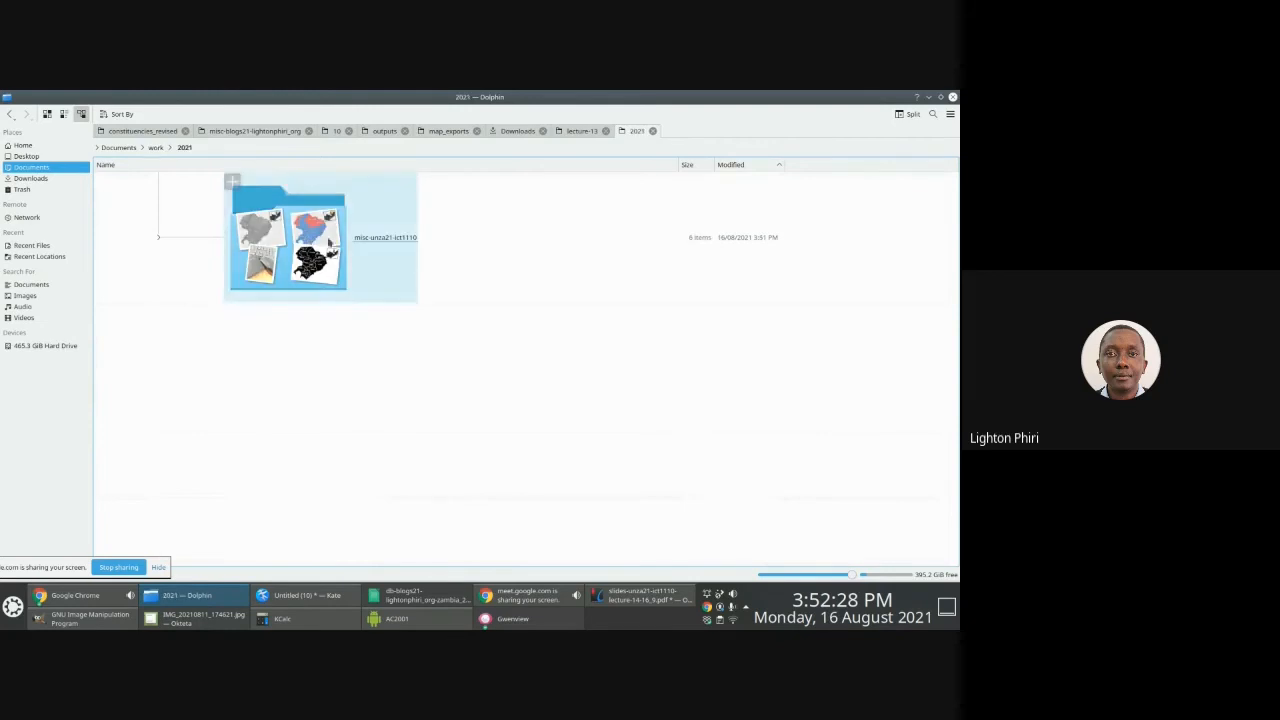
pyautogui.doubleClick(288, 236)
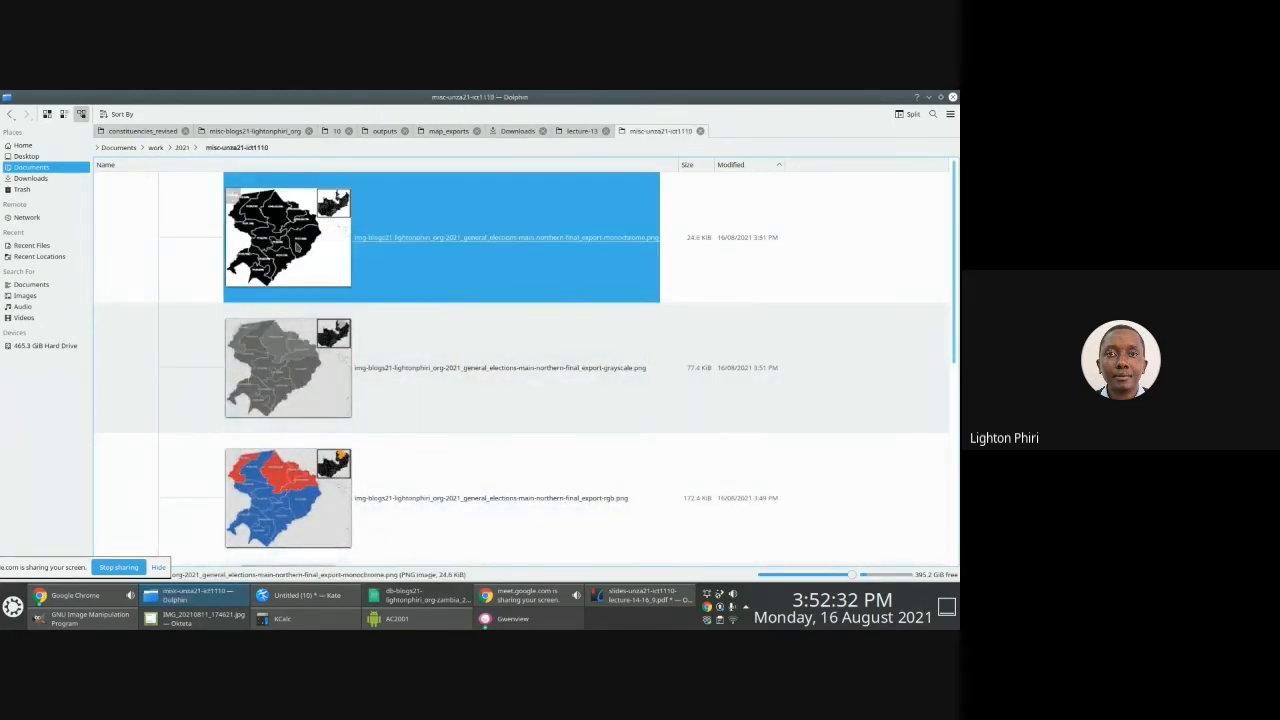
pyautogui.rightClick(440, 236)
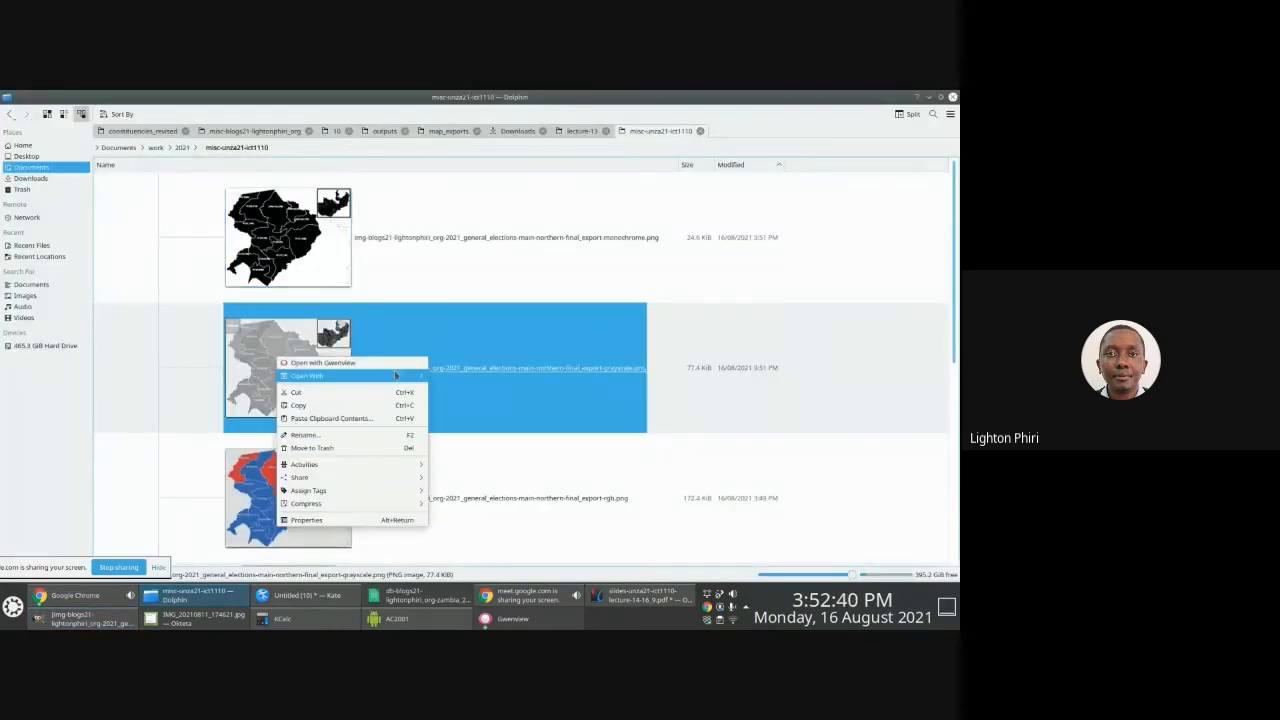
pyautogui.click(464, 300)
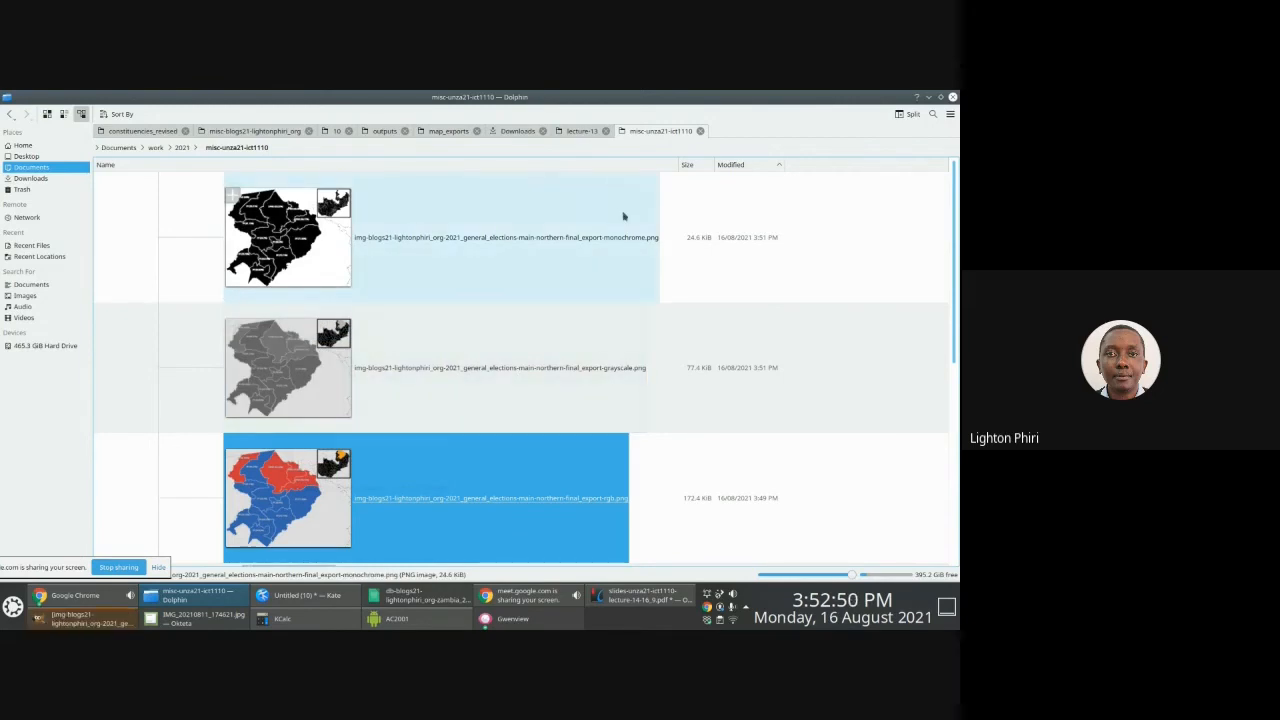
pyautogui.moveTo(604, 202)
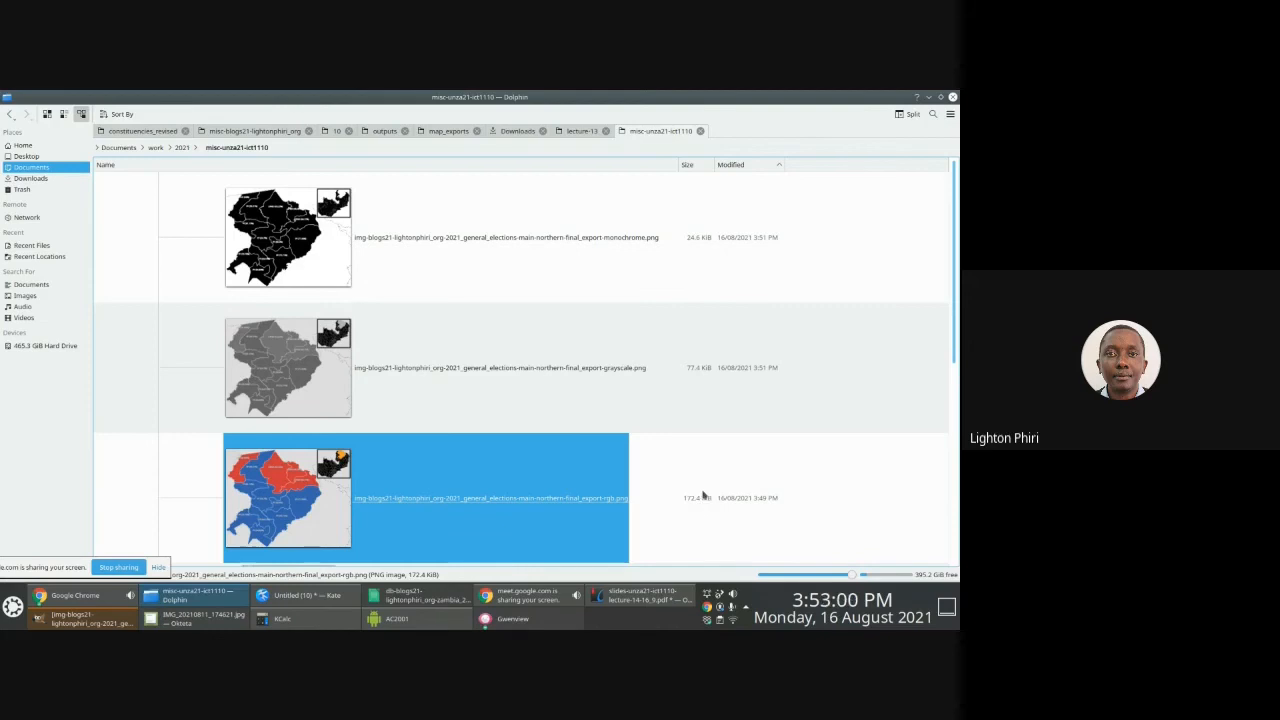
pyautogui.moveTo(704, 388)
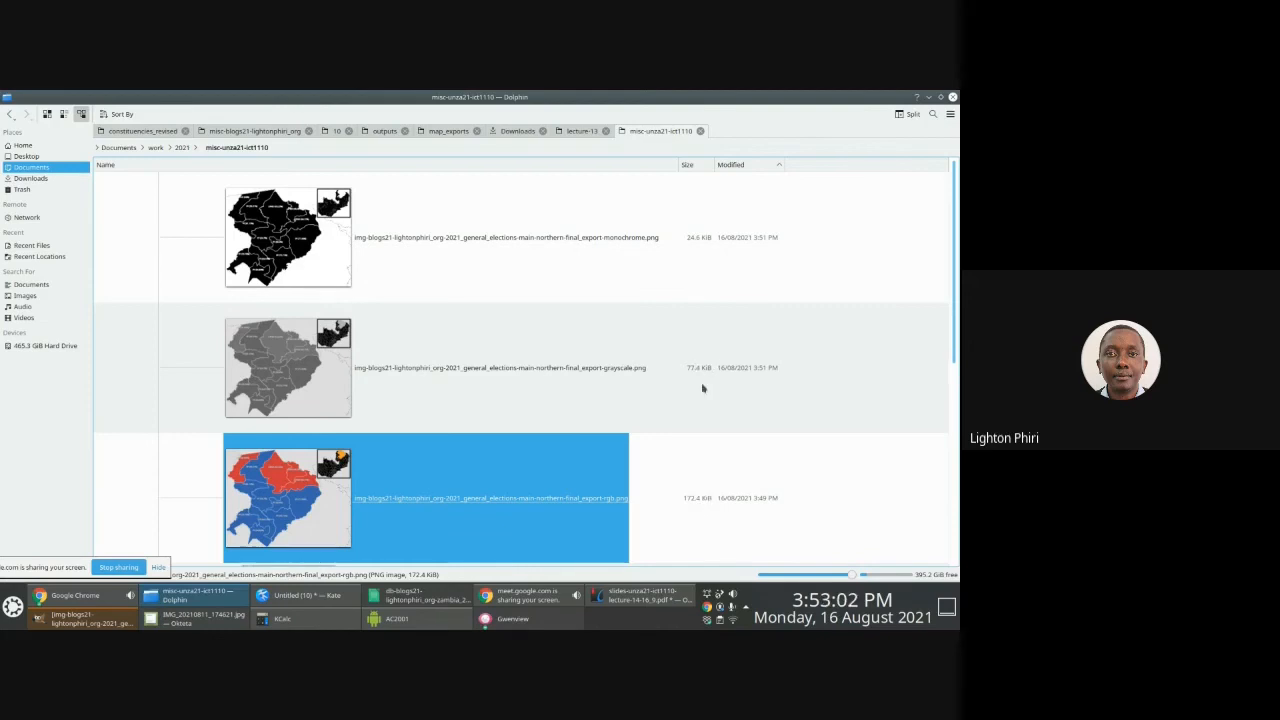
pyautogui.moveTo(704, 220)
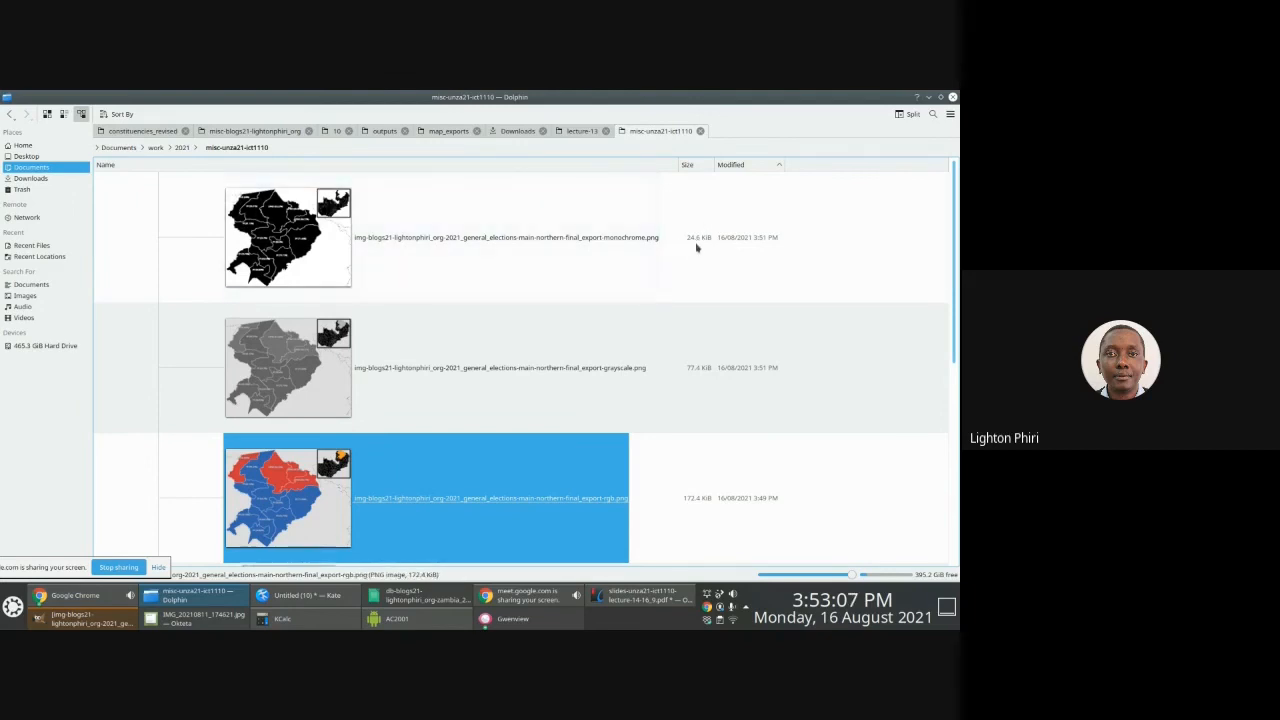
pyautogui.moveTo(708, 300)
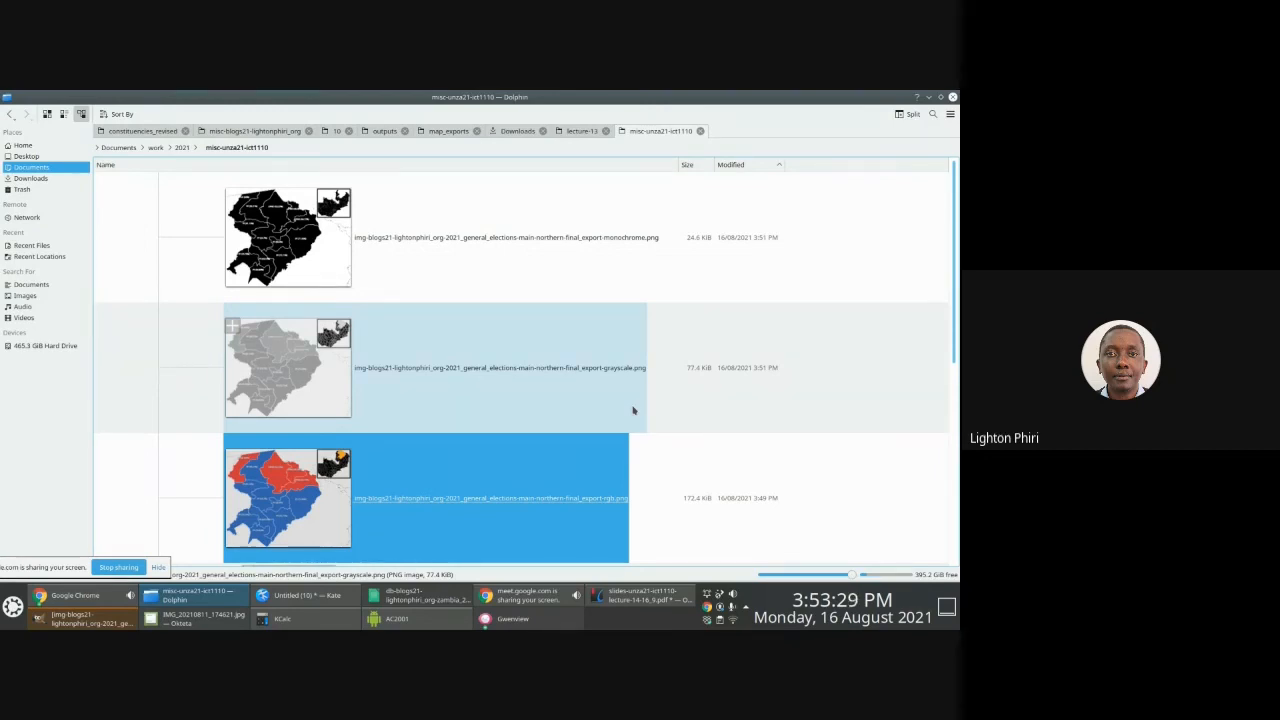
pyautogui.moveTo(296, 352)
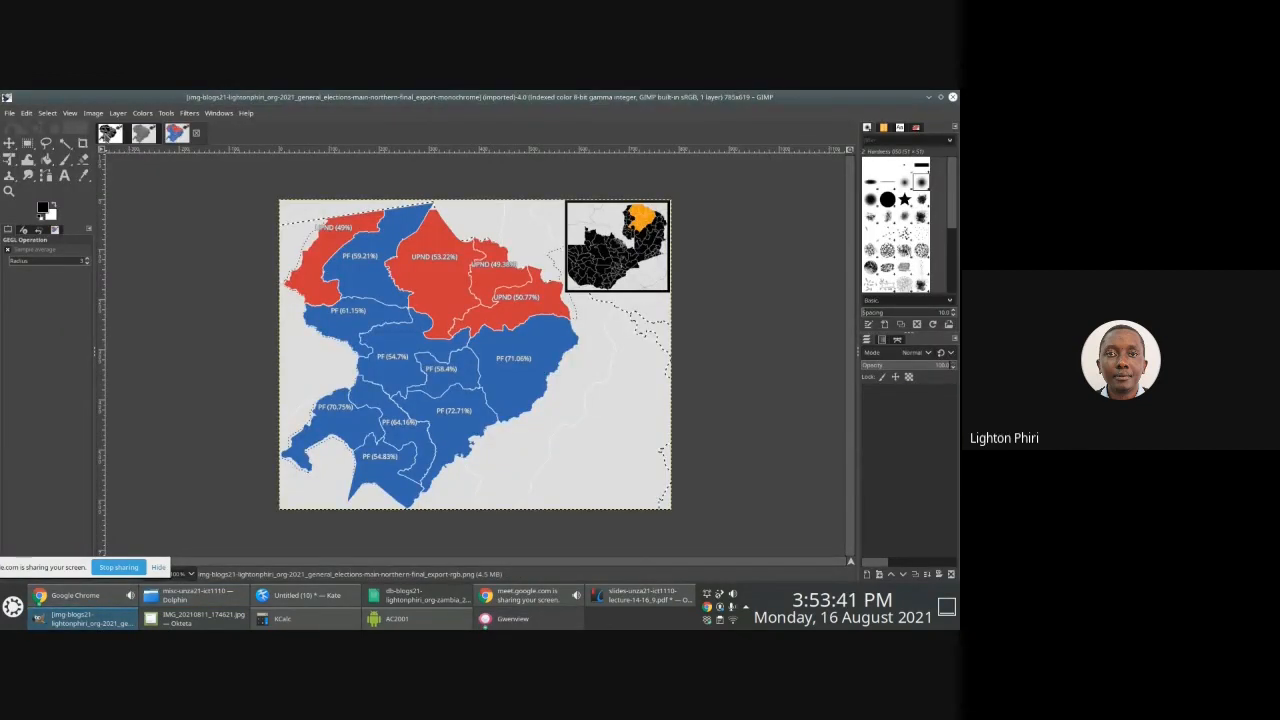
# Review Image Properties for the monochrome, grayscale and RGB map images in turn
pyautogui.click(92, 112)
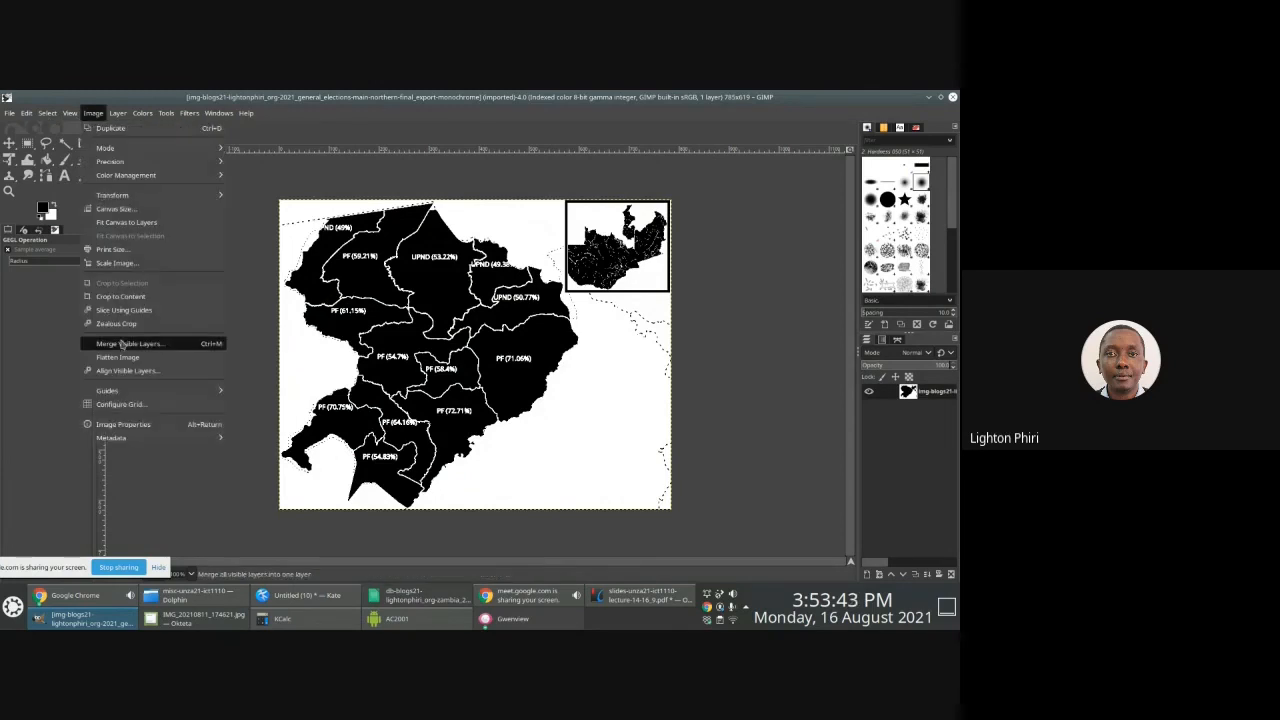
pyautogui.click(122, 424)
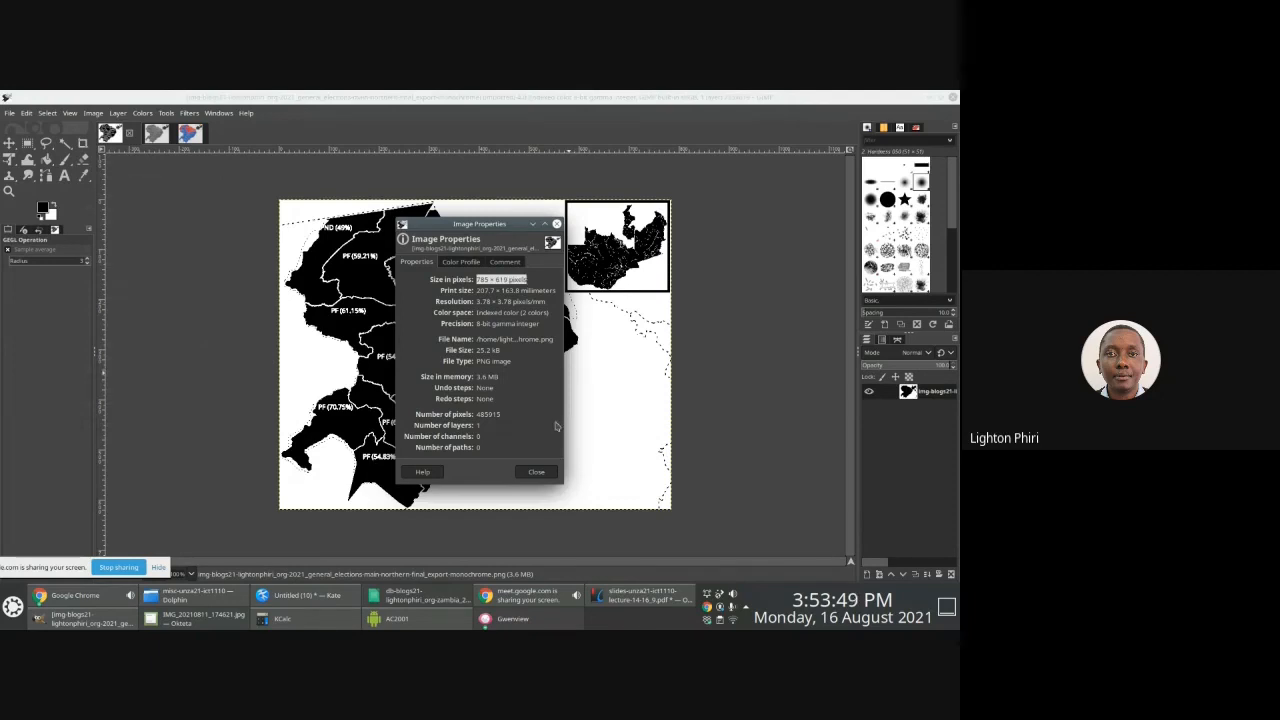
pyautogui.click(536, 472)
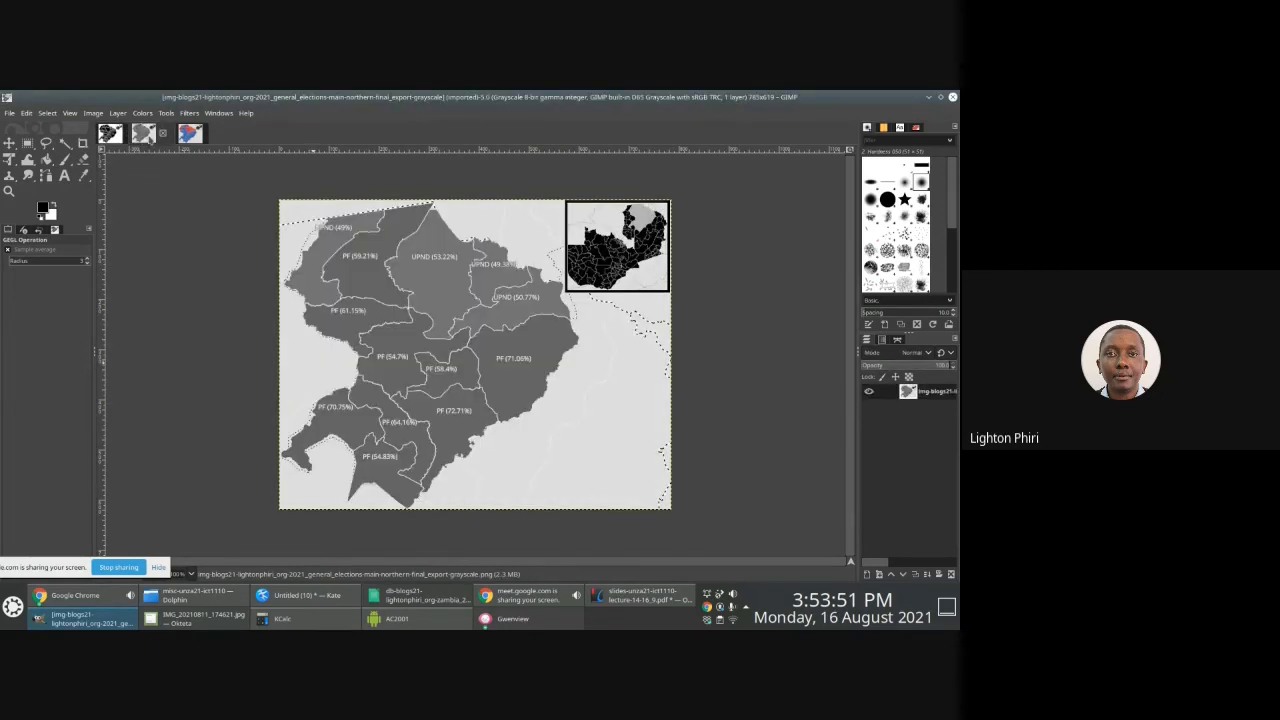
pyautogui.click(92, 112)
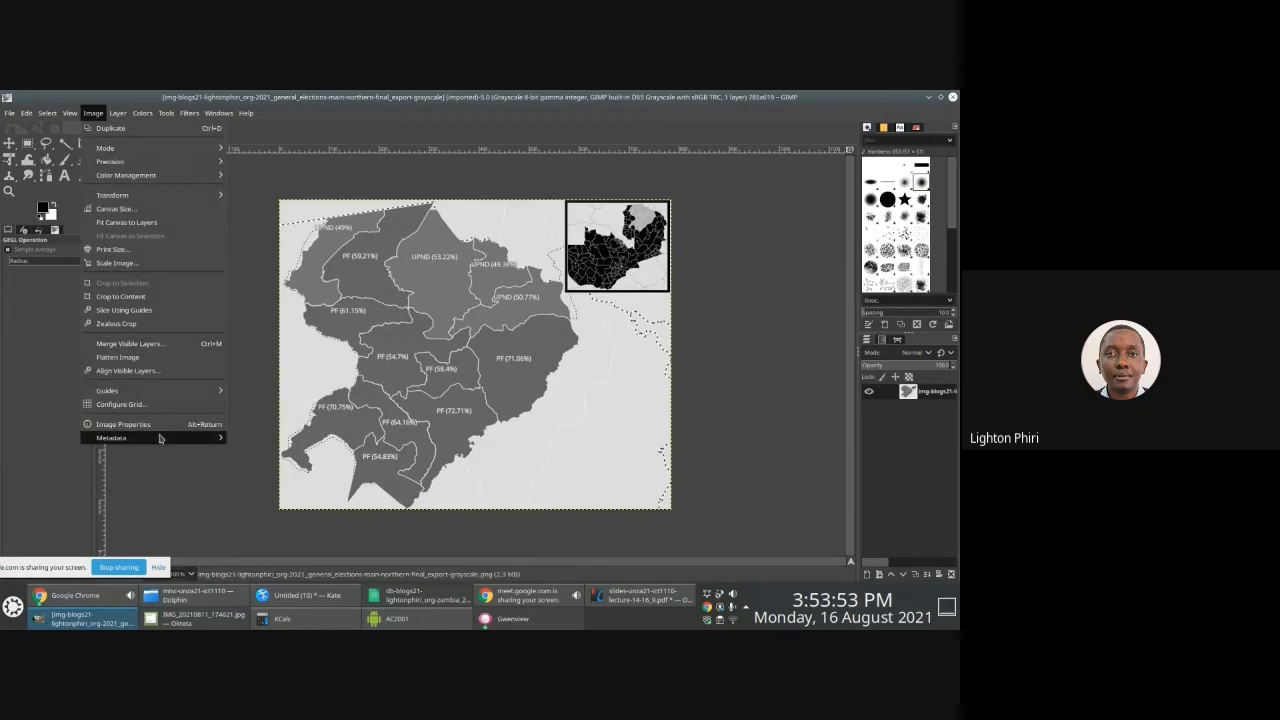
pyautogui.click(124, 424)
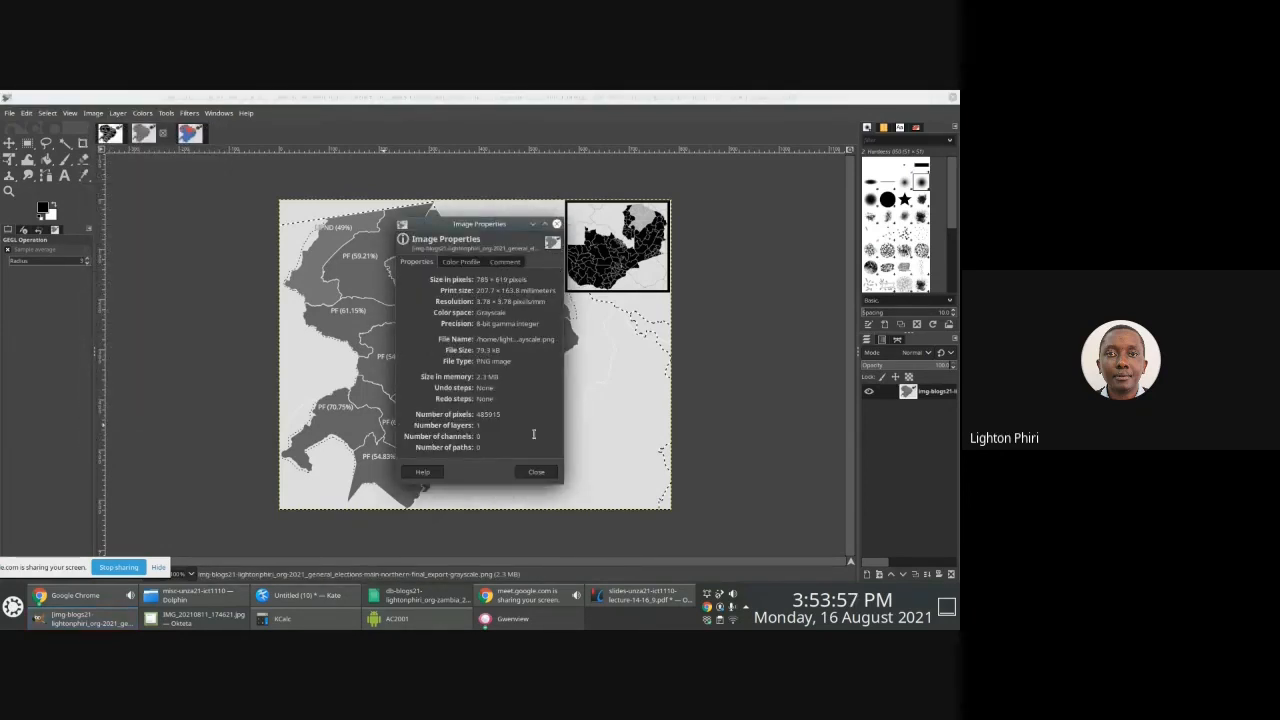
pyautogui.click(536, 472)
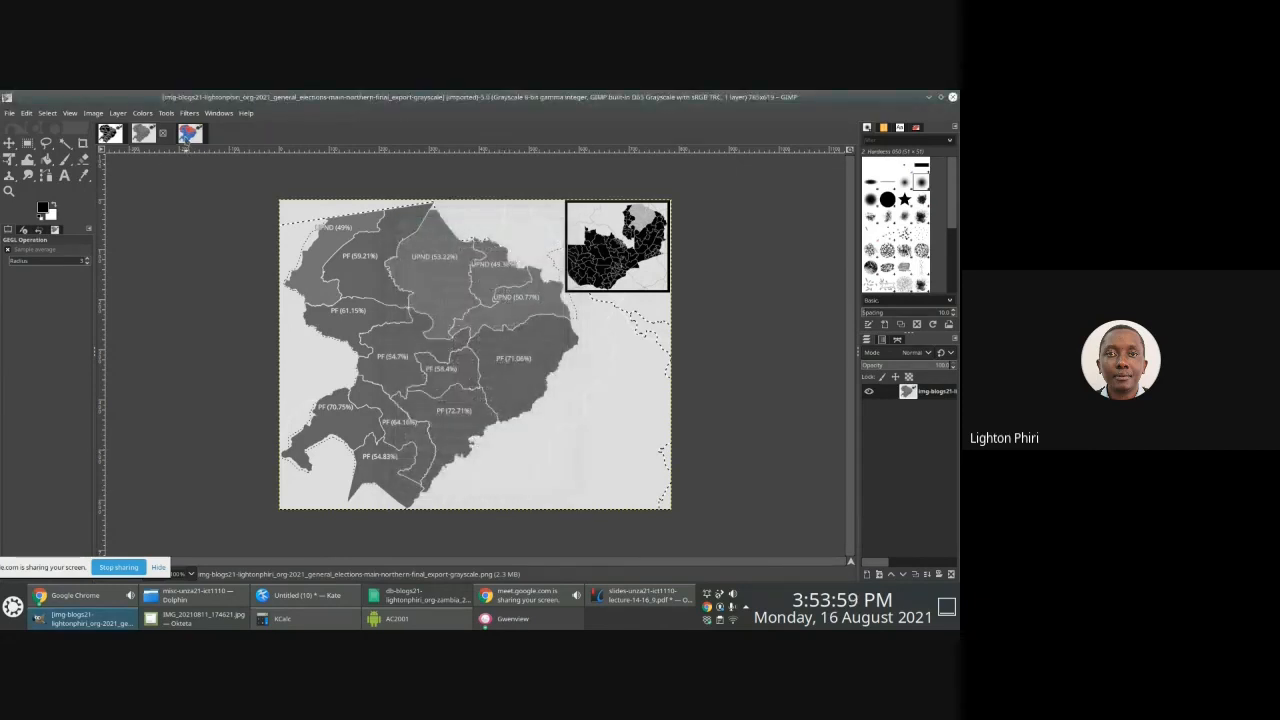
pyautogui.click(92, 112)
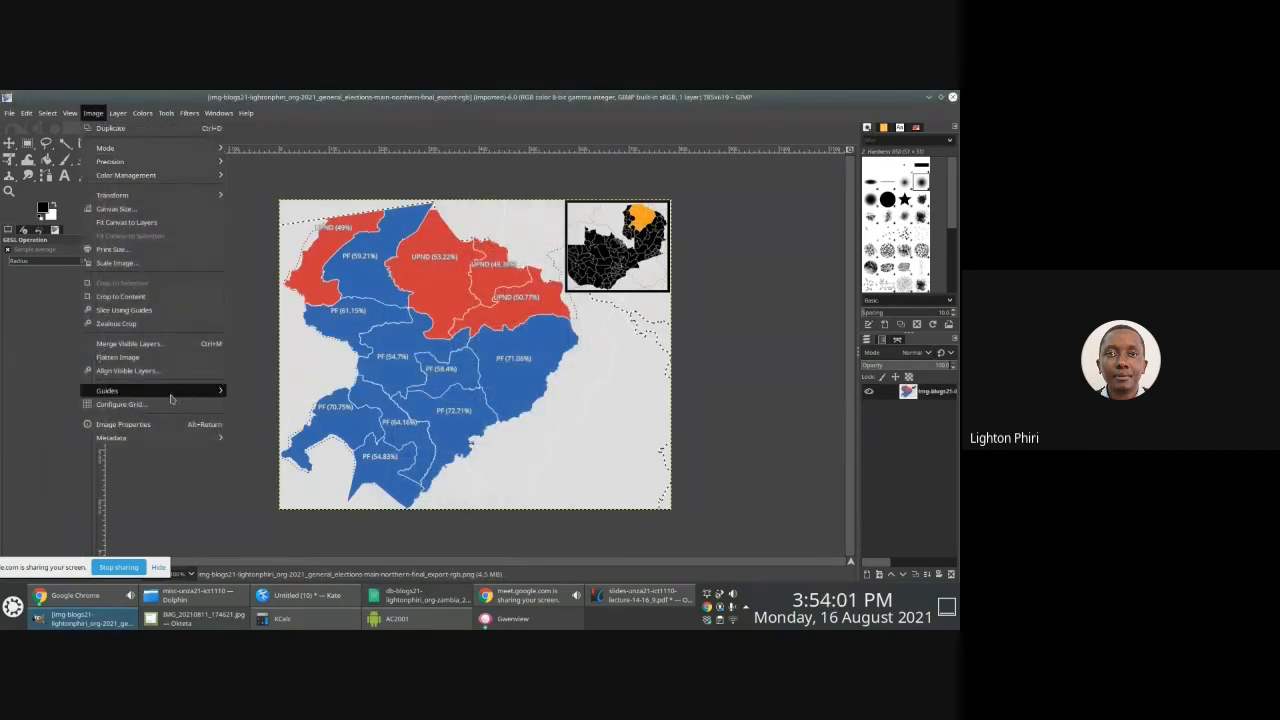
pyautogui.click(124, 424)
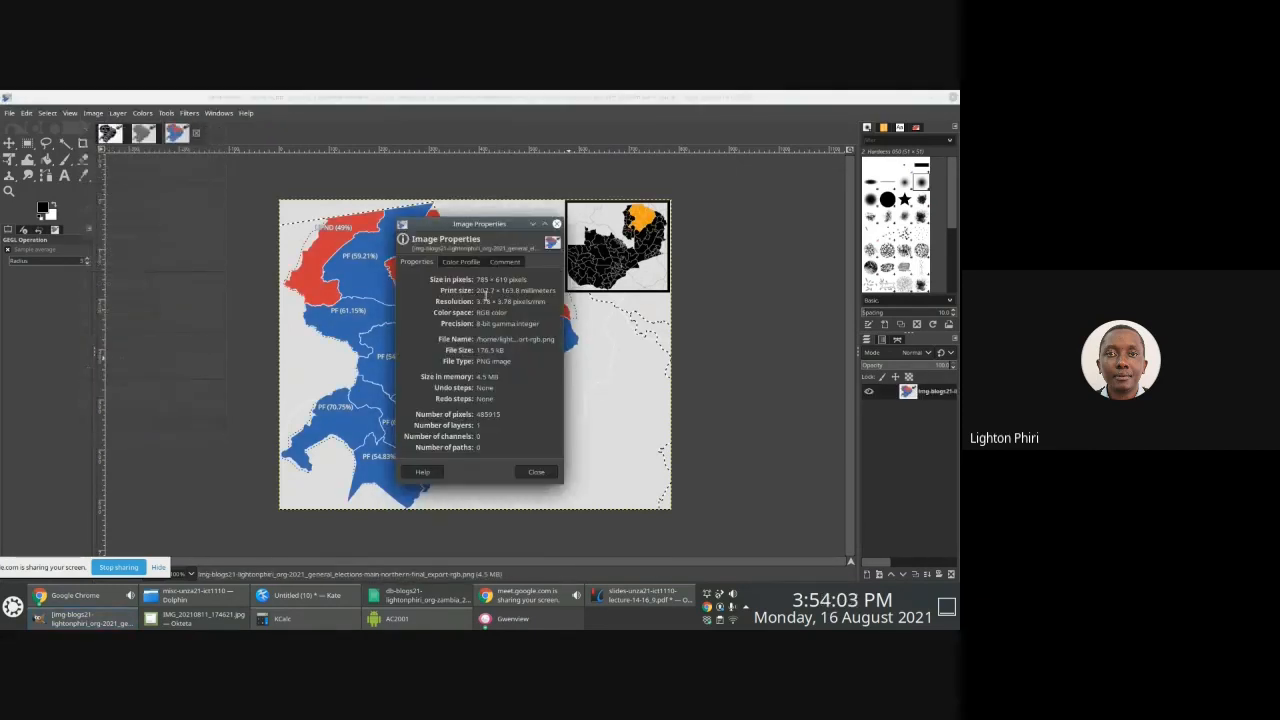